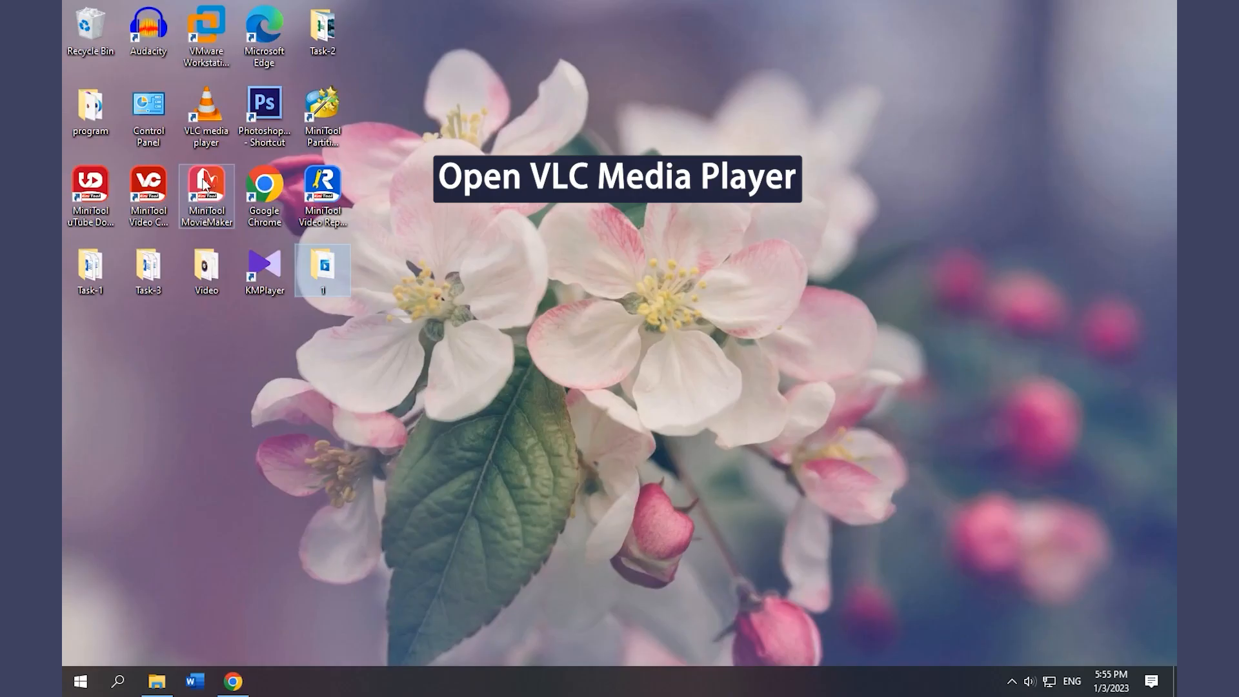
Launch VLC and save the Scene filter settings: png format, prefix 'scene', recording ratio 50
double_click(205, 117)
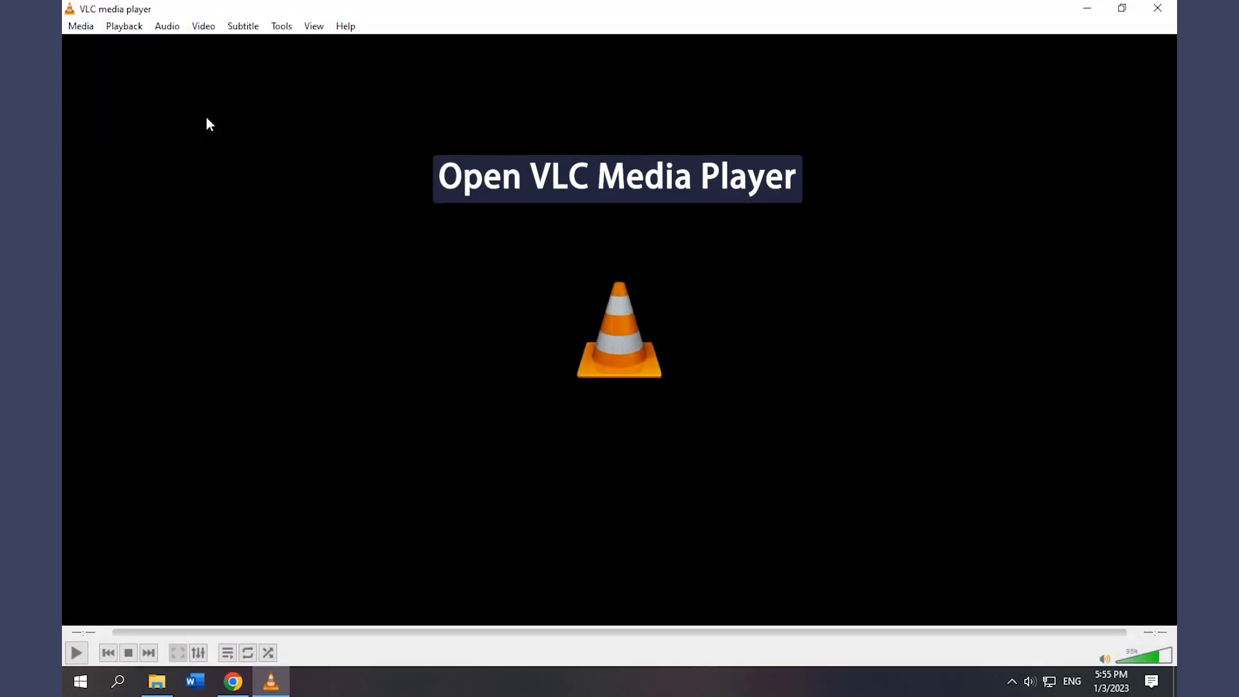
left_click(280, 26)
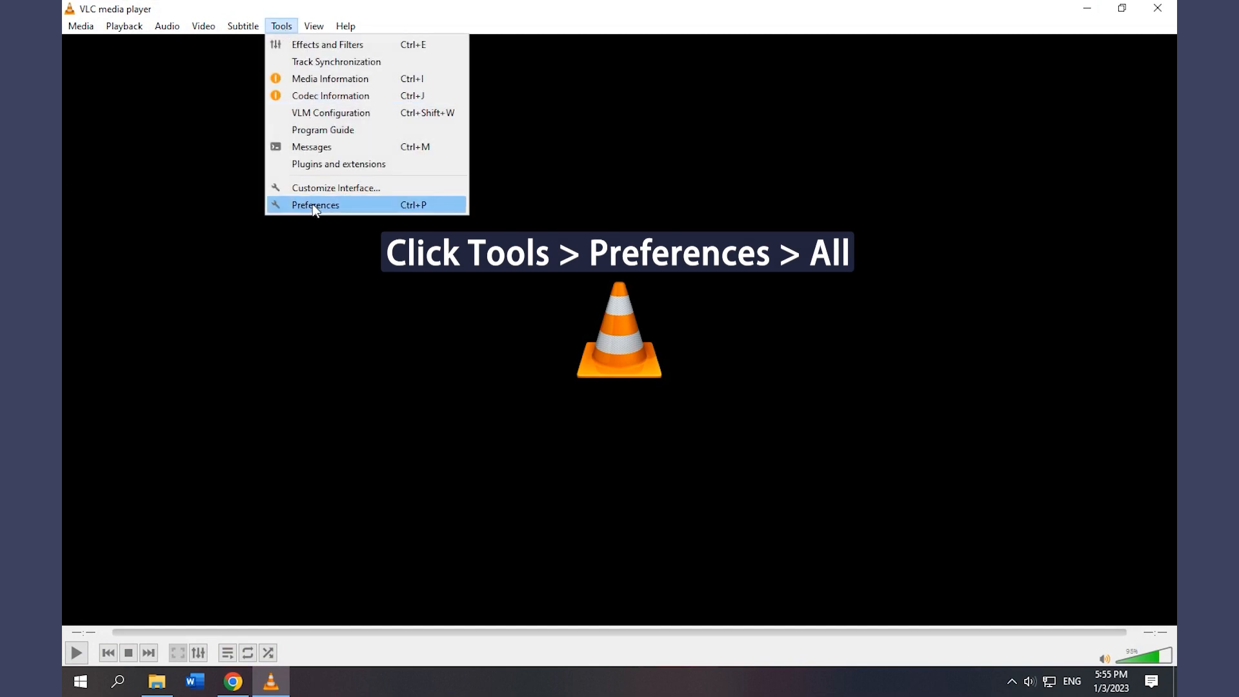
left_click(315, 205)
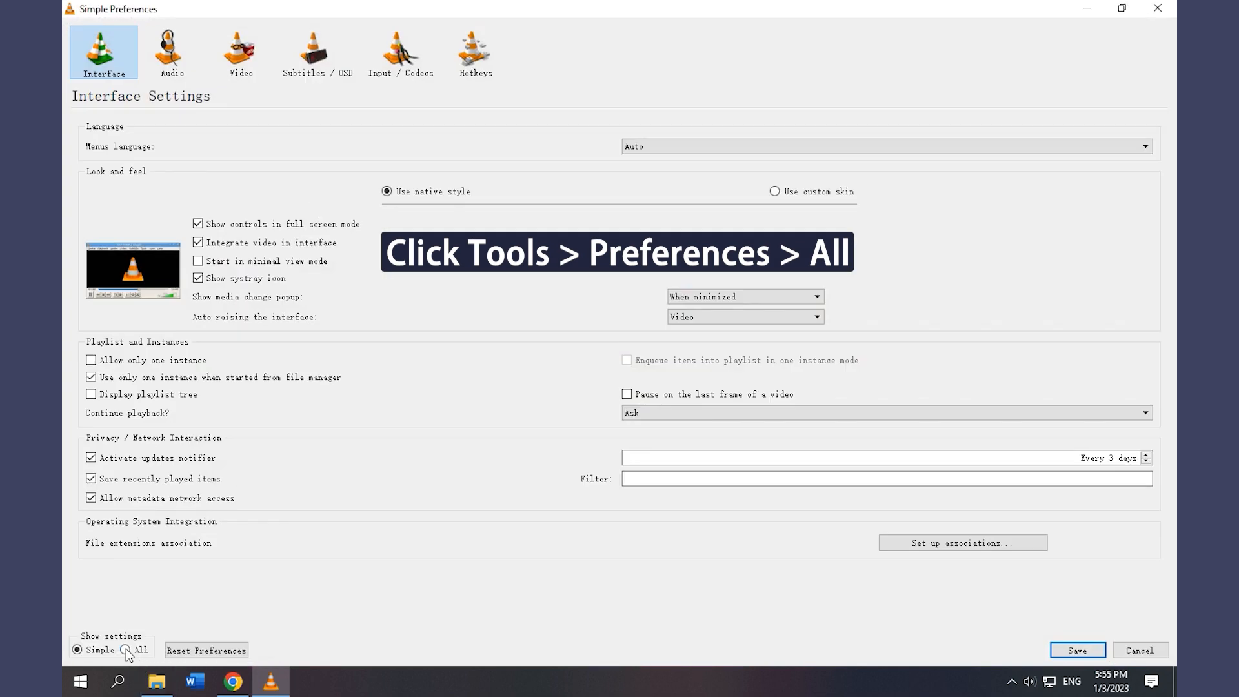
left_click(127, 654)
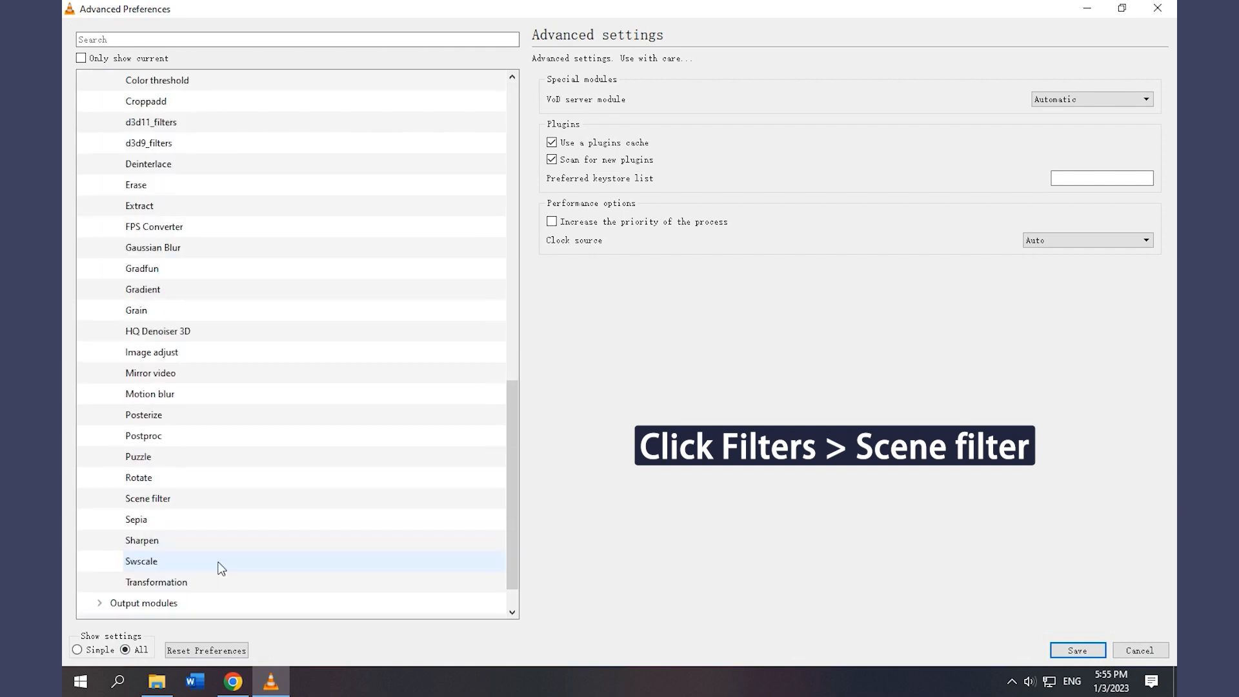
left_click(147, 498)
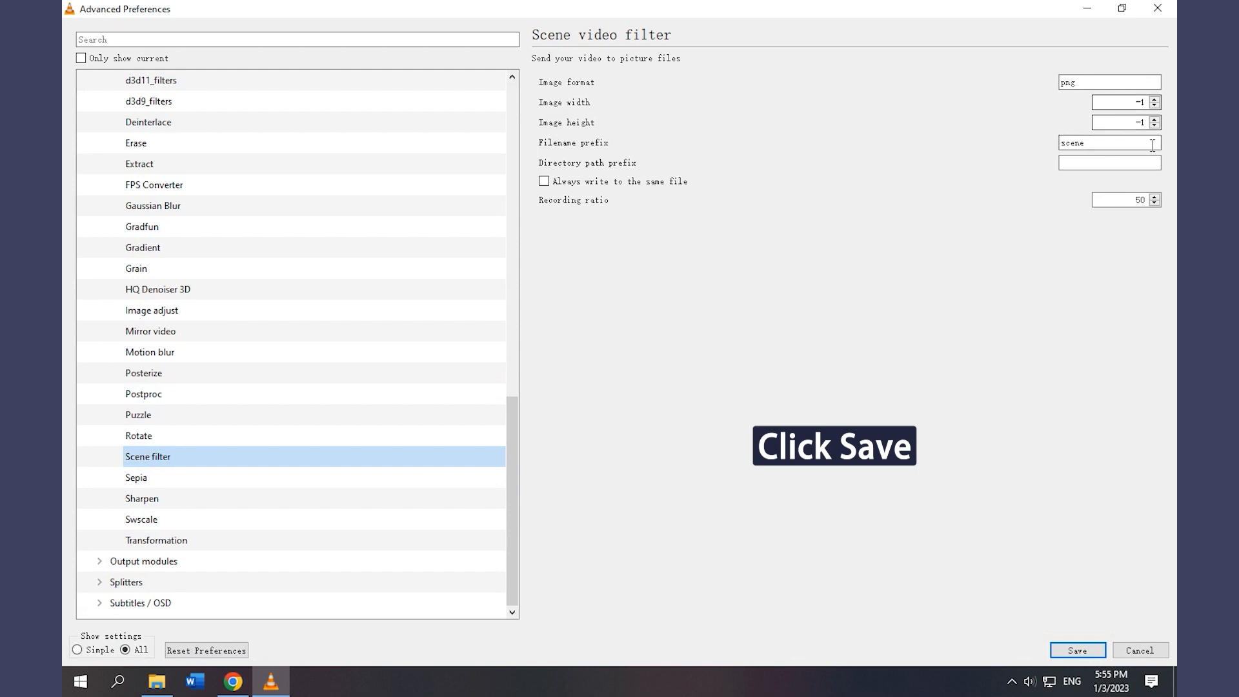
left_click(1076, 651)
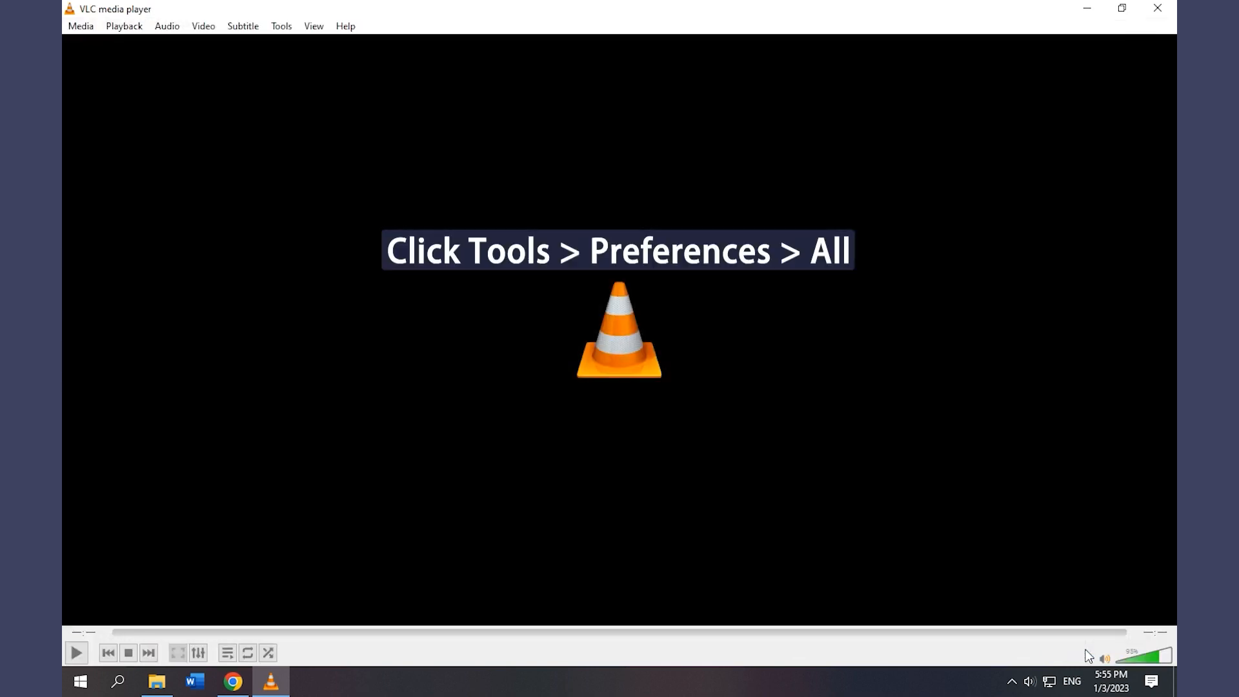
Enable the Scene video filter in the advanced video filter modules and save preferences
left_click(280, 26)
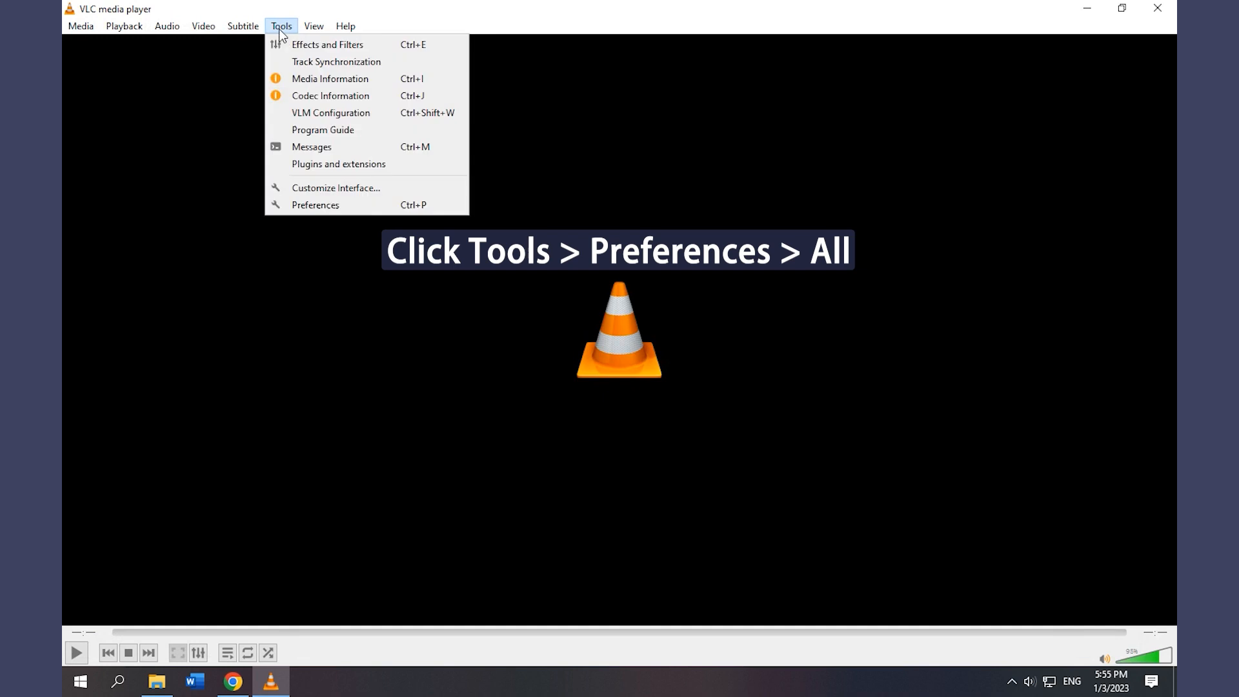
left_click(315, 205)
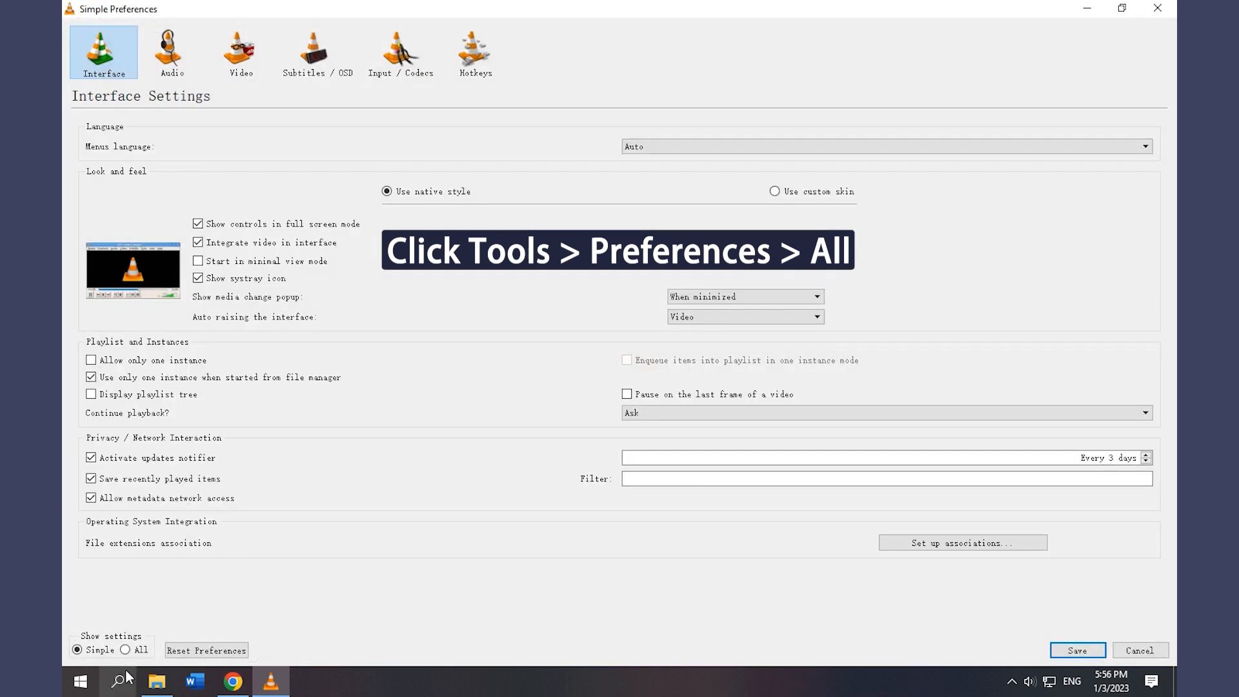
left_click(126, 649)
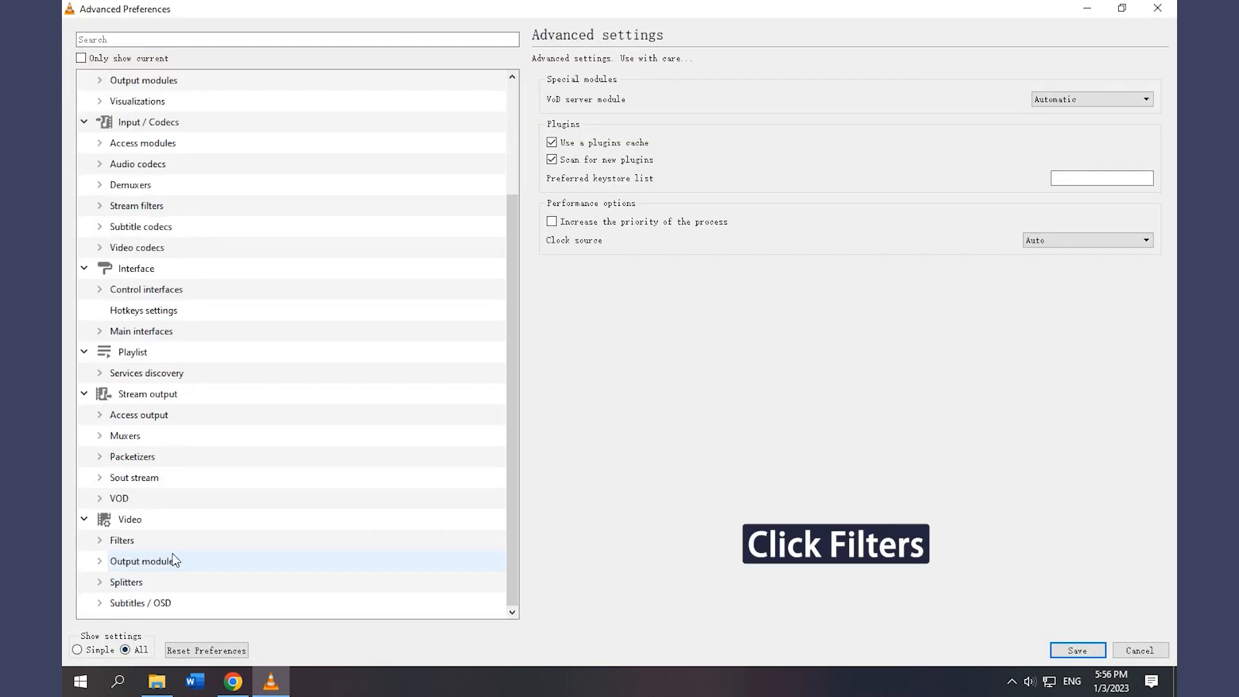
left_click(121, 539)
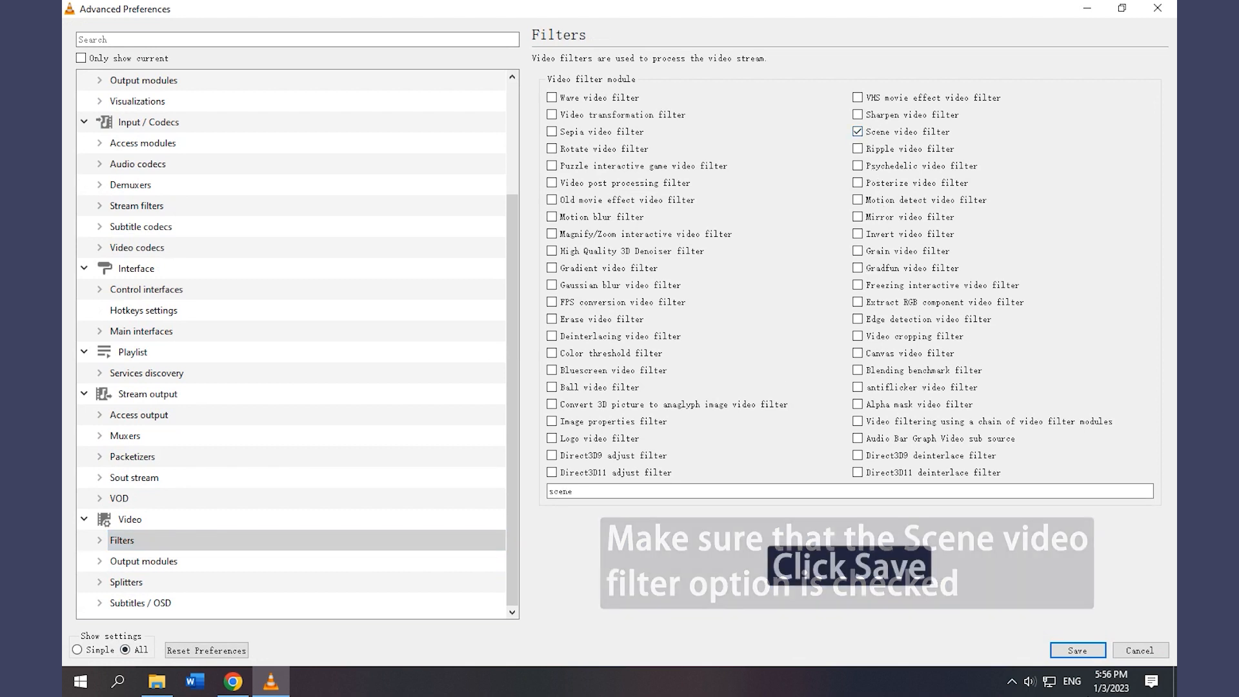
left_click(1076, 649)
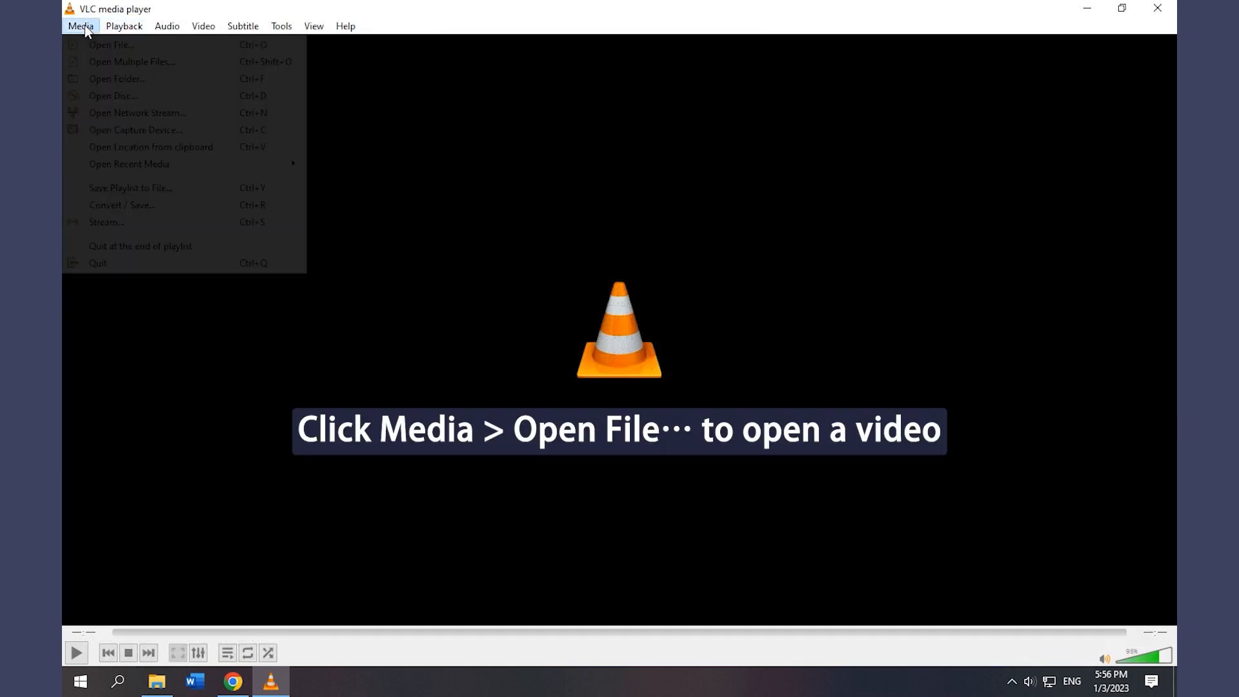
Open 2.mp4 from the Desktop Video folder and play it through in VLC
left_click(111, 44)
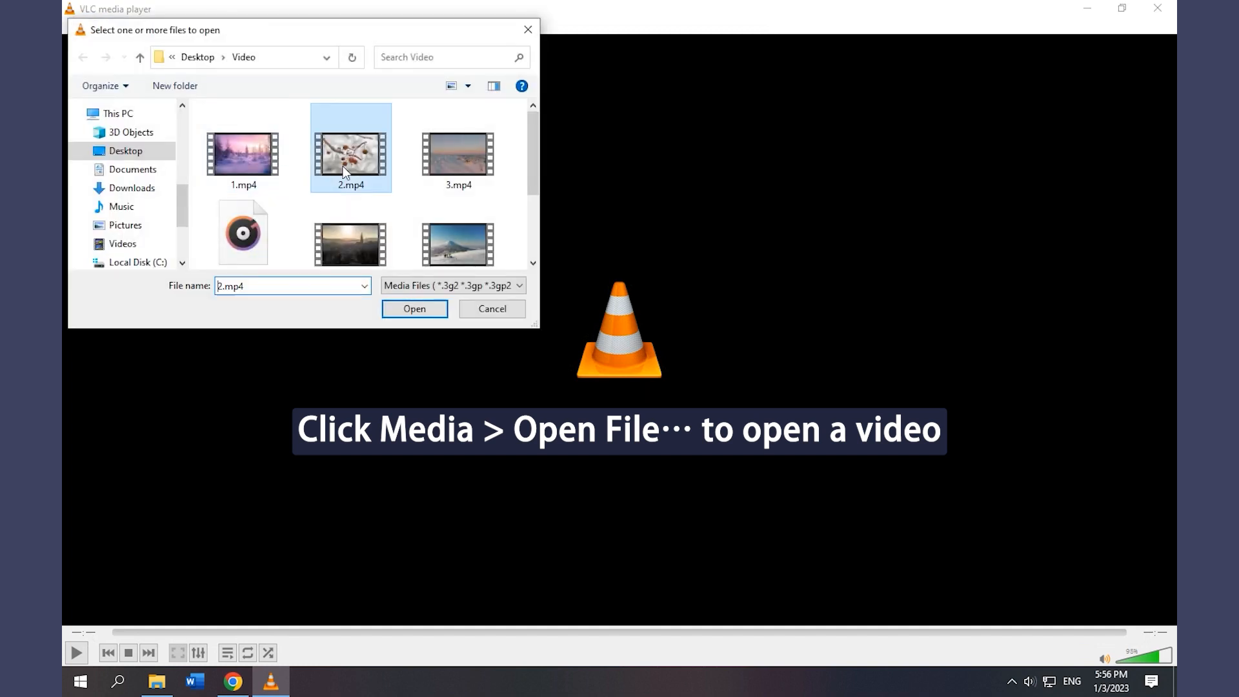
left_click(414, 309)
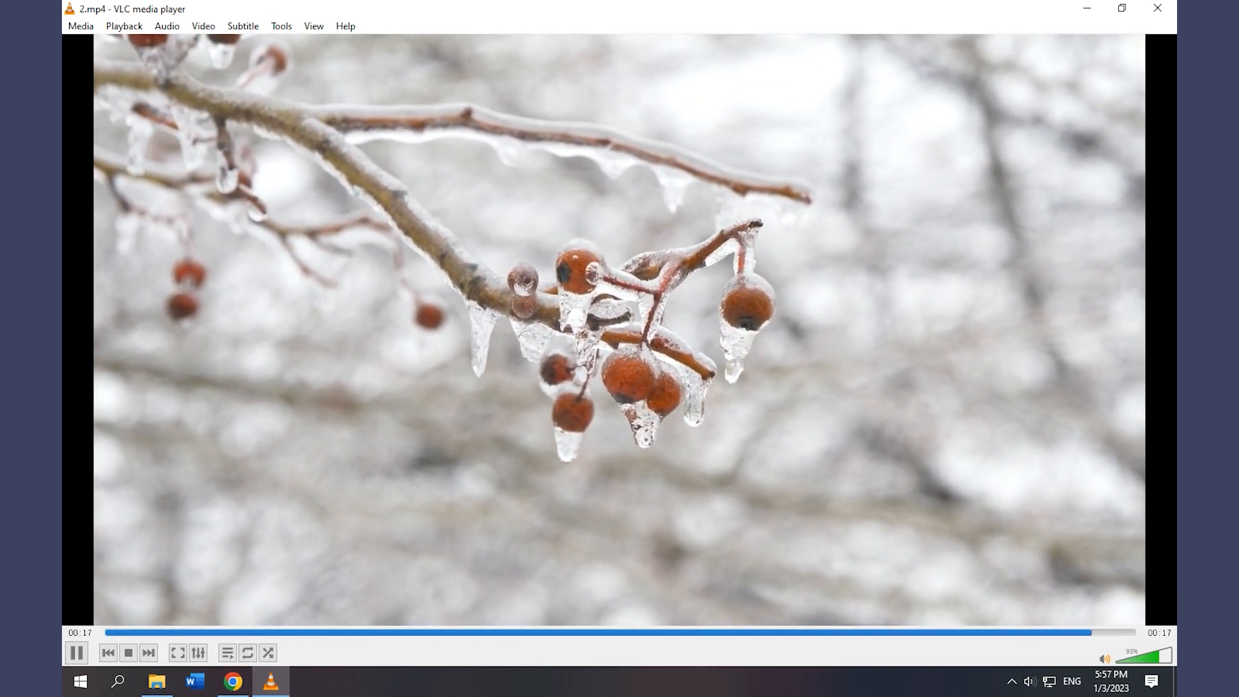
left_click(156, 680)
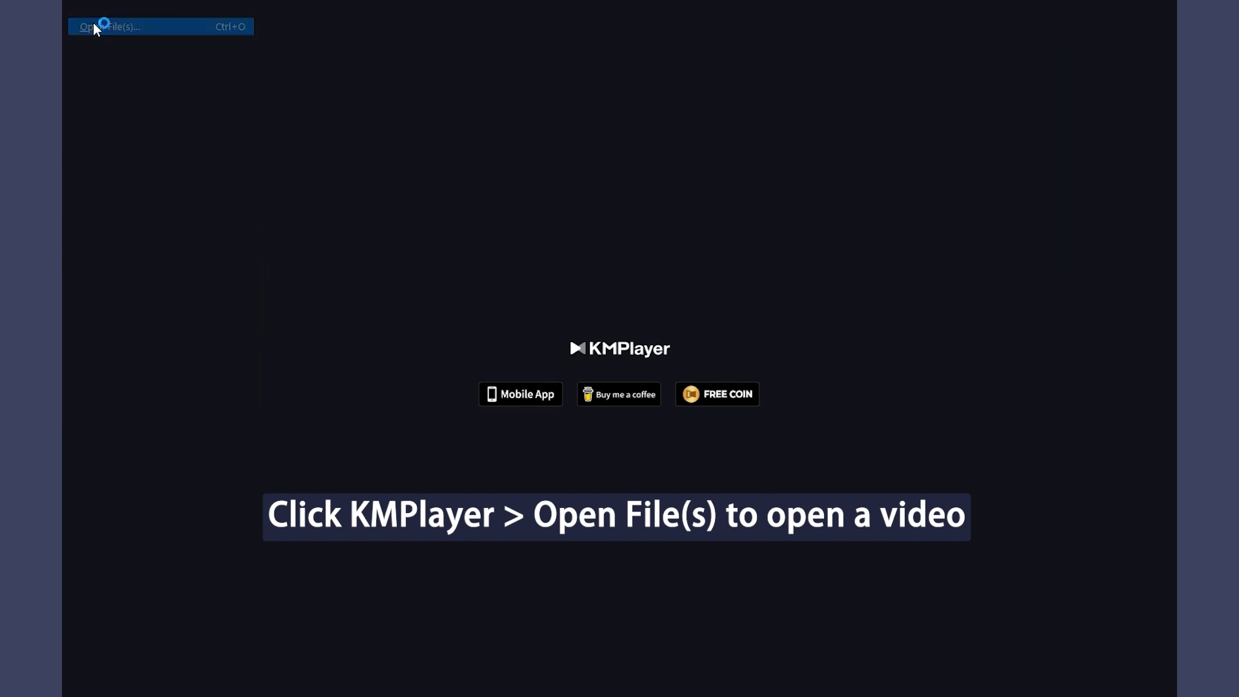
Open 2.mp4 in KMPlayer and bring up the context menu on the paused video
left_click(111, 26)
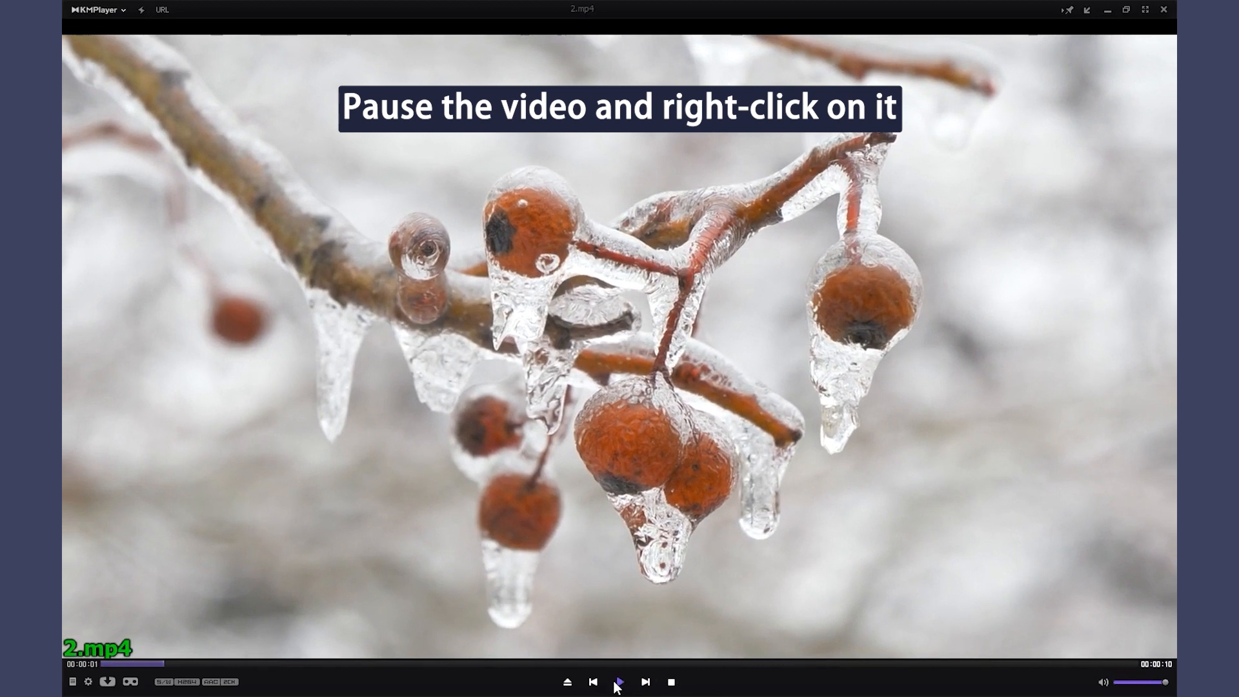
right_click(619, 356)
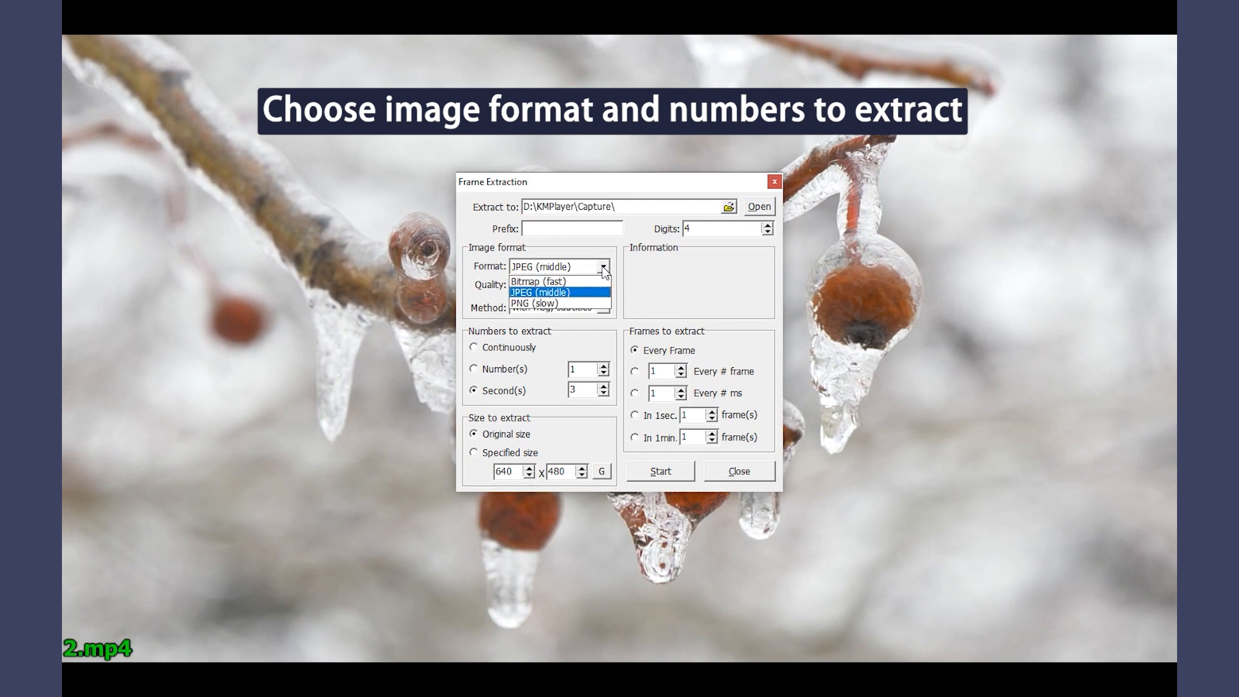
mouse_move(540, 304)
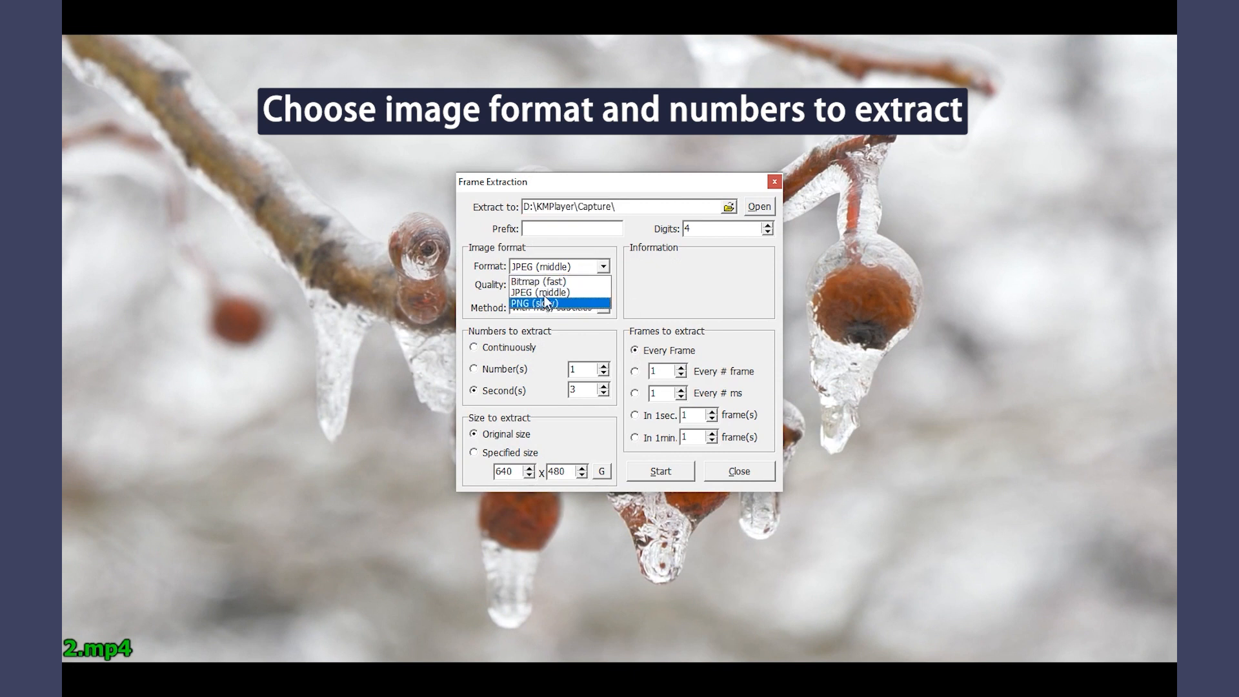
Extract Bitmap frames with Numbers 5 and Seconds 10, stop, and open D:\KMPlayer\Capture
left_click(537, 281)
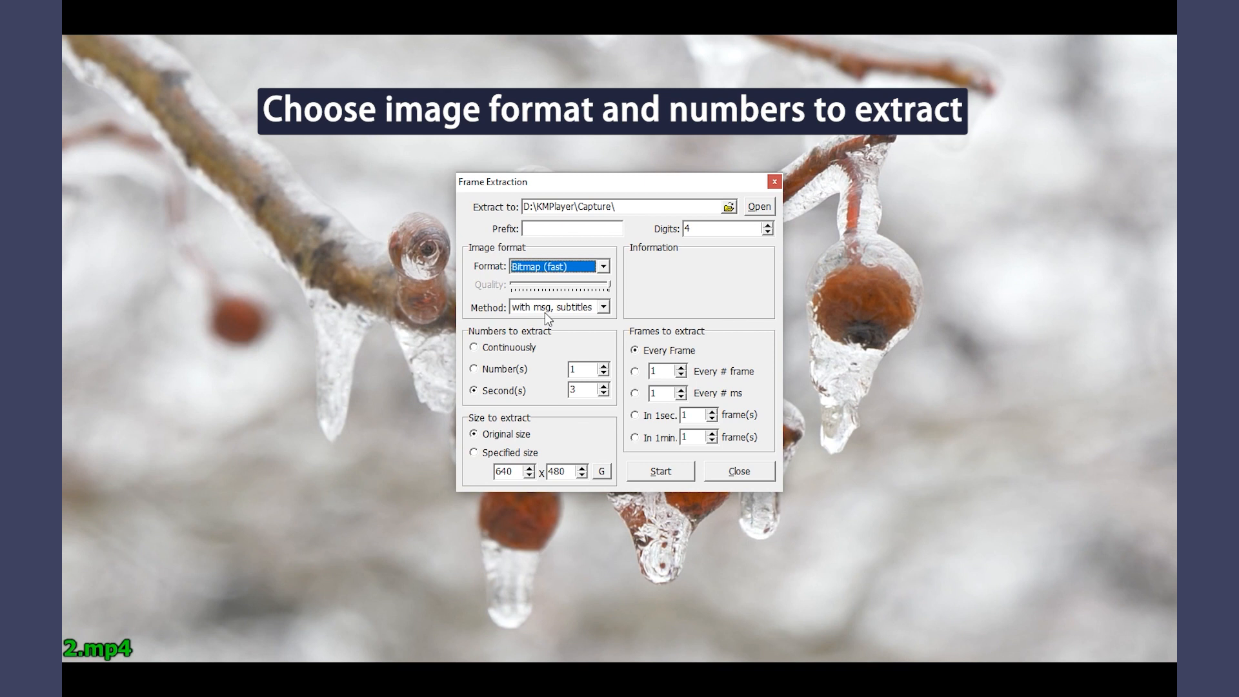
left_click(582, 370)
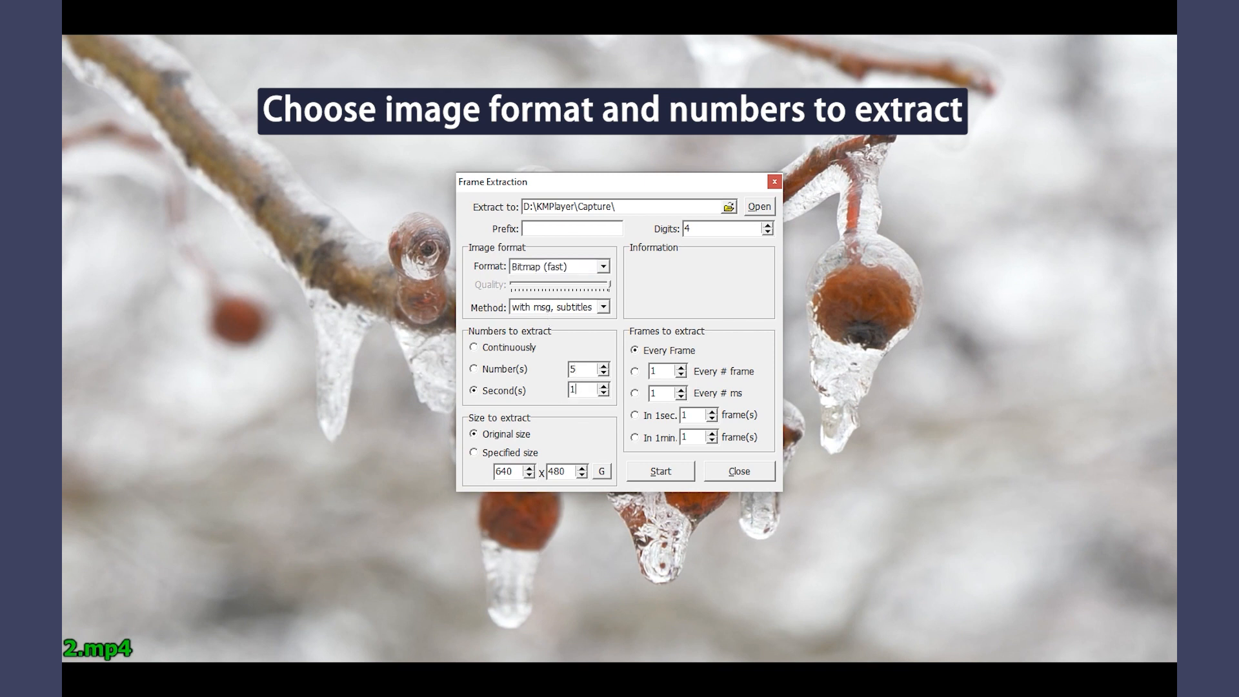
left_click(659, 471)
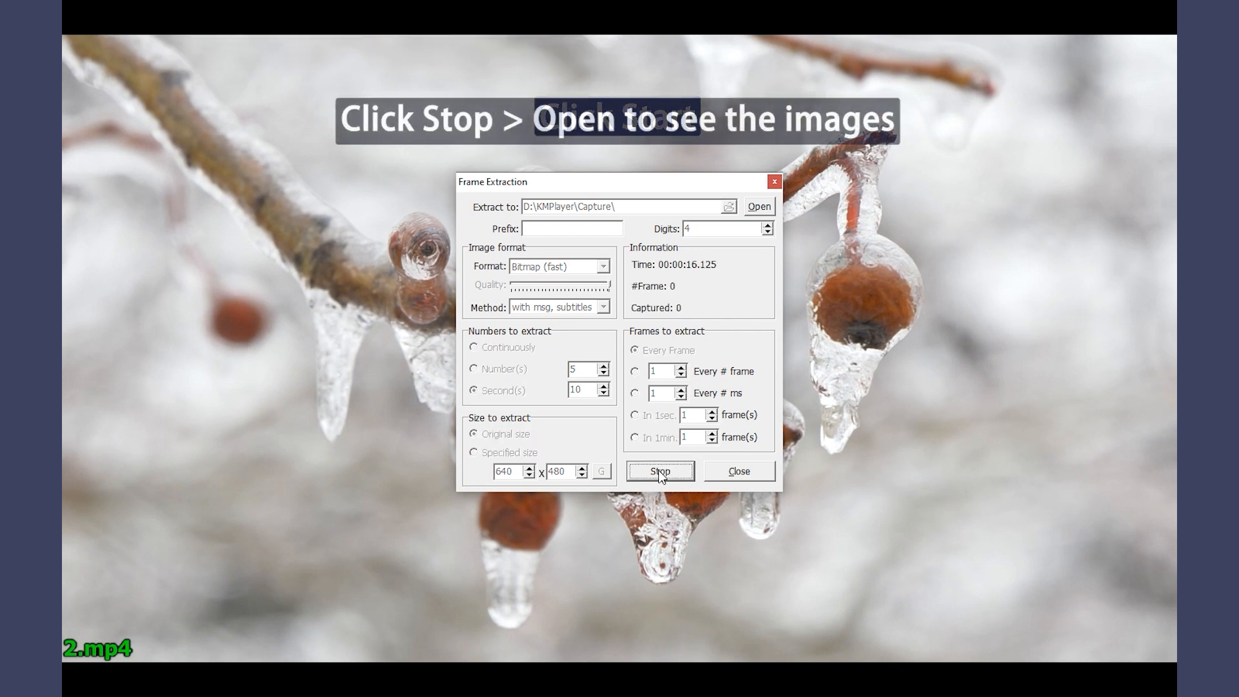
left_click(659, 471)
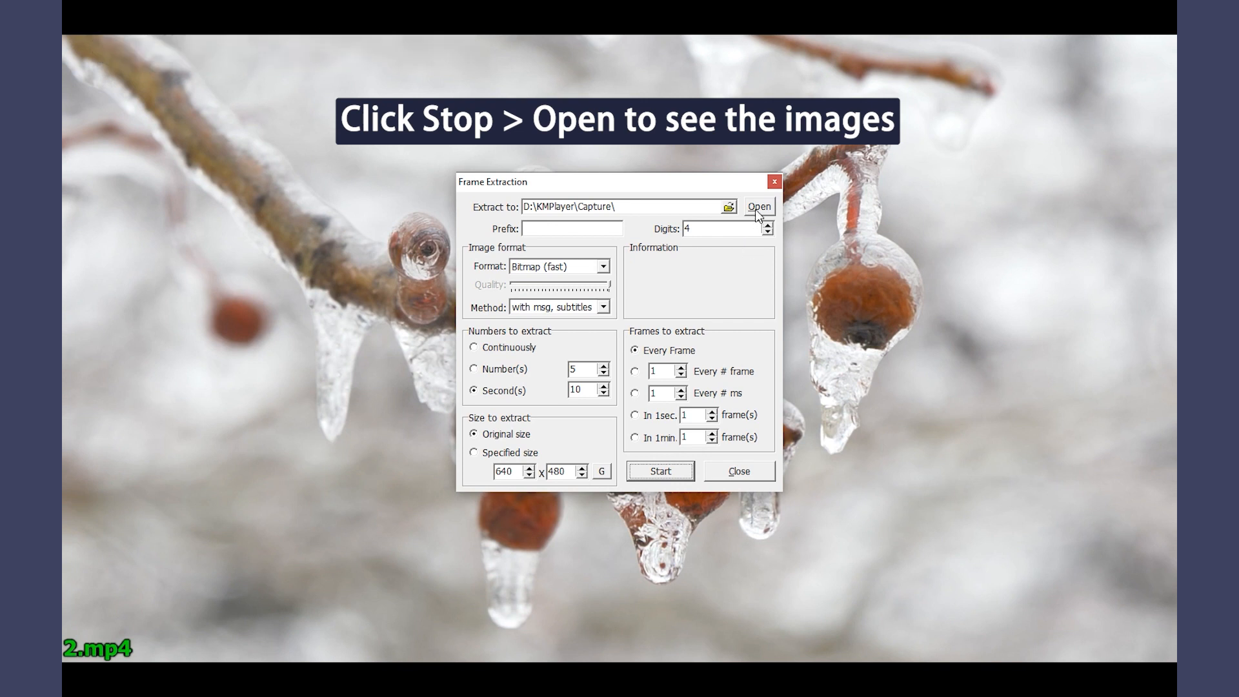
left_click(757, 207)
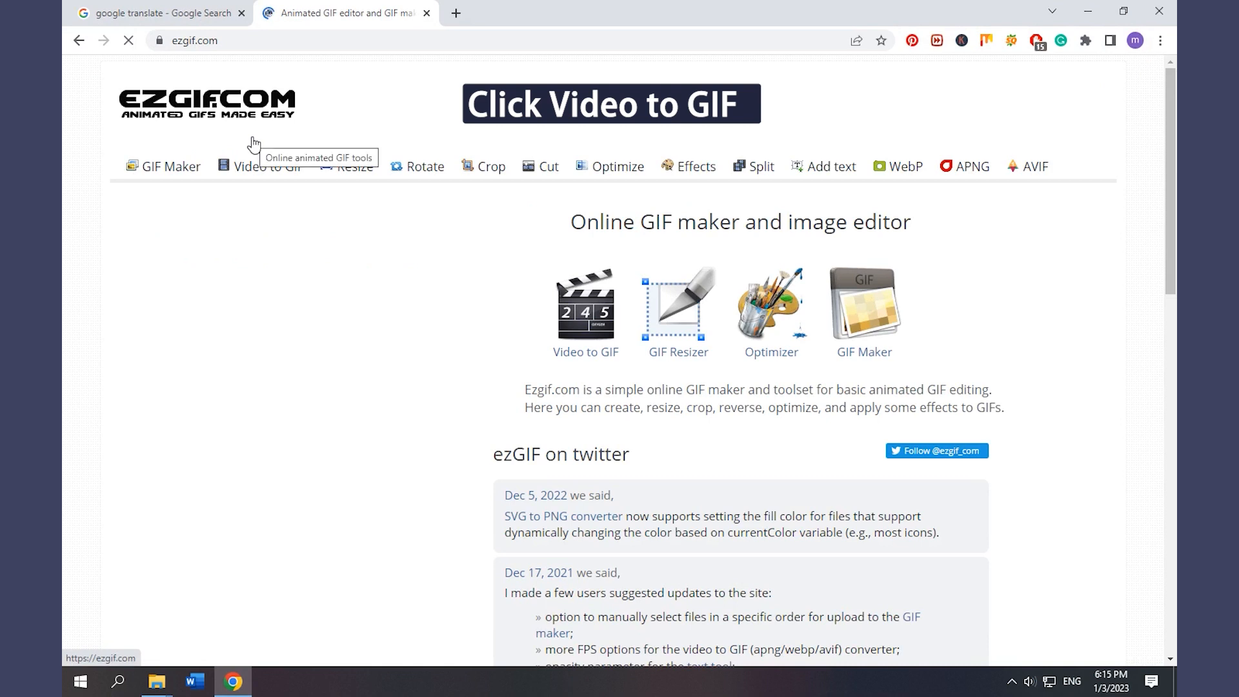
Navigate ezgif to the Video to PNG converter page
left_click(267, 167)
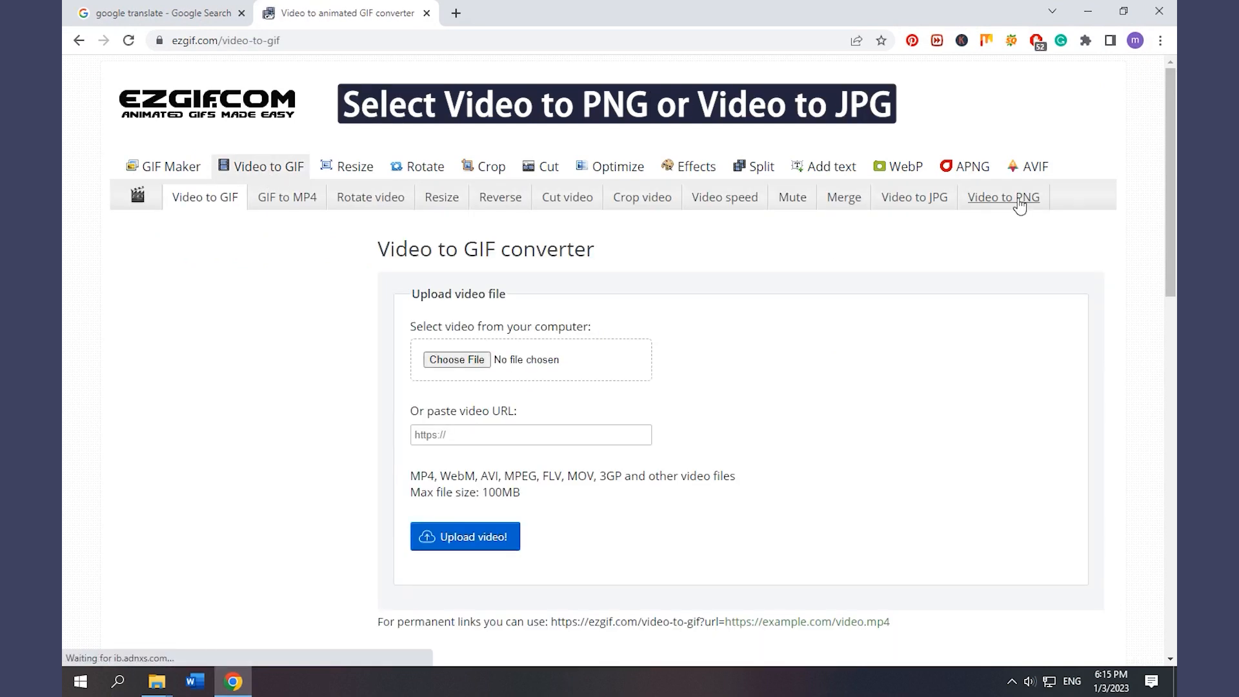
left_click(1002, 197)
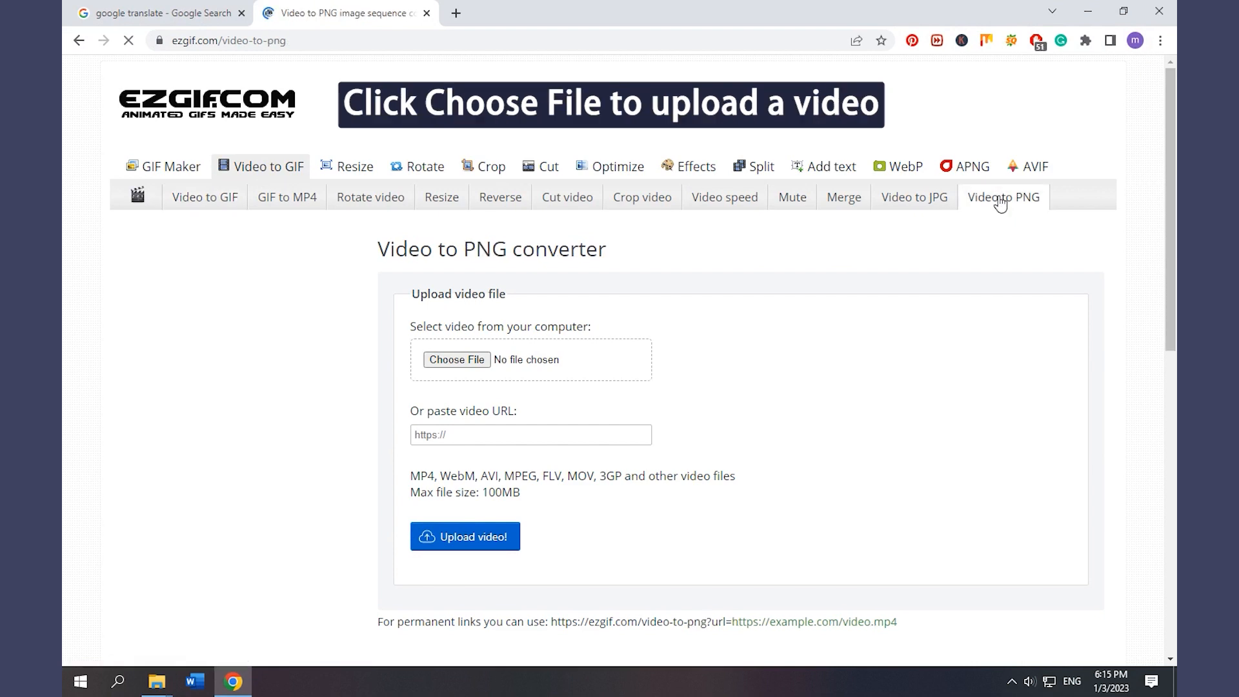
Upload 2.mp4 from the Desktop Video folder to ezgif's Video to PNG converter
left_click(457, 360)
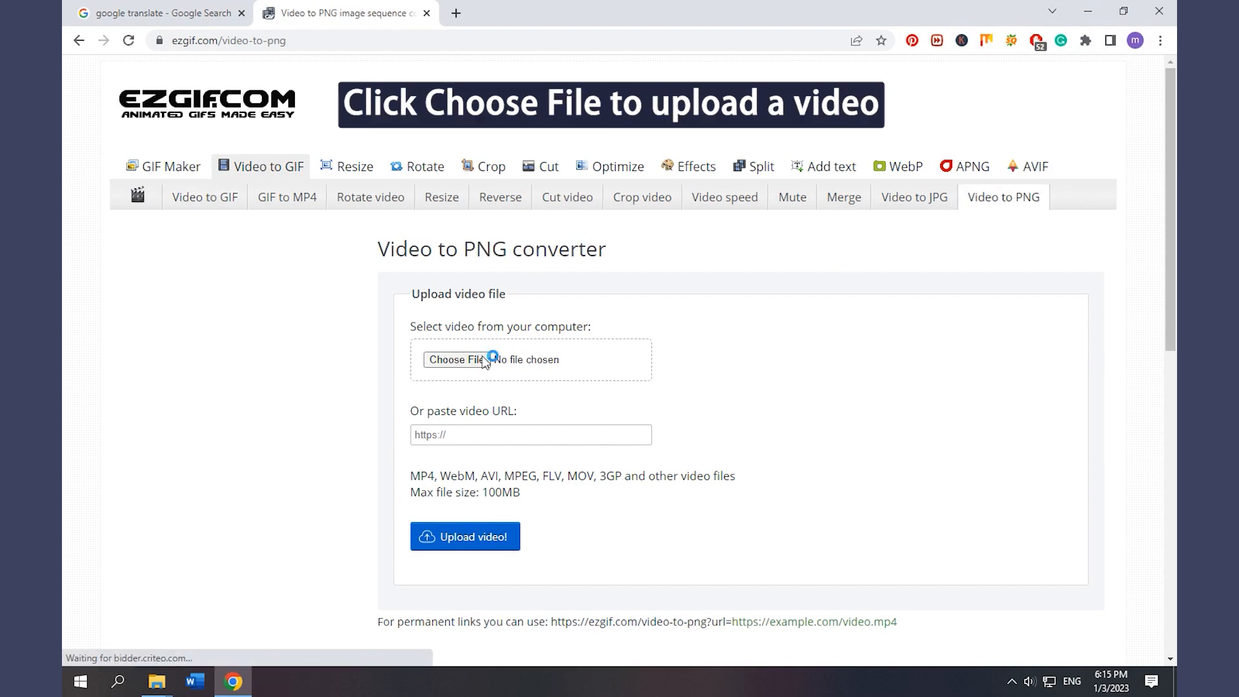
left_click(457, 360)
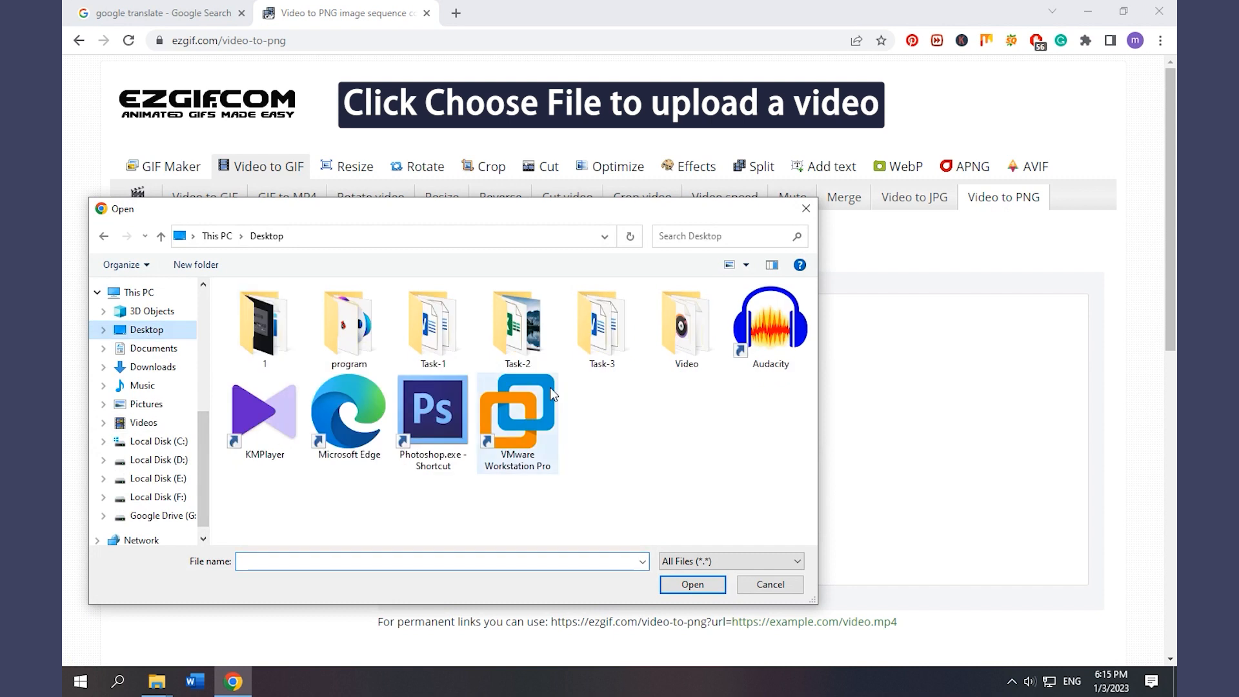
double_click(686, 323)
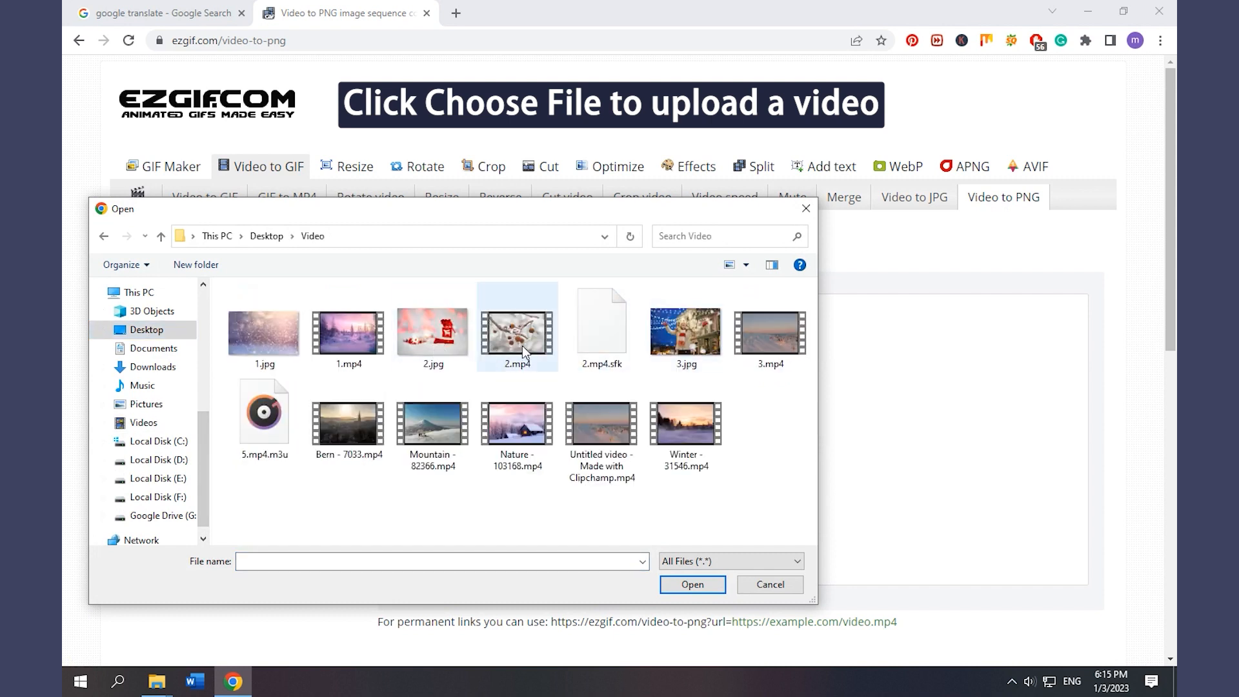
left_click(691, 583)
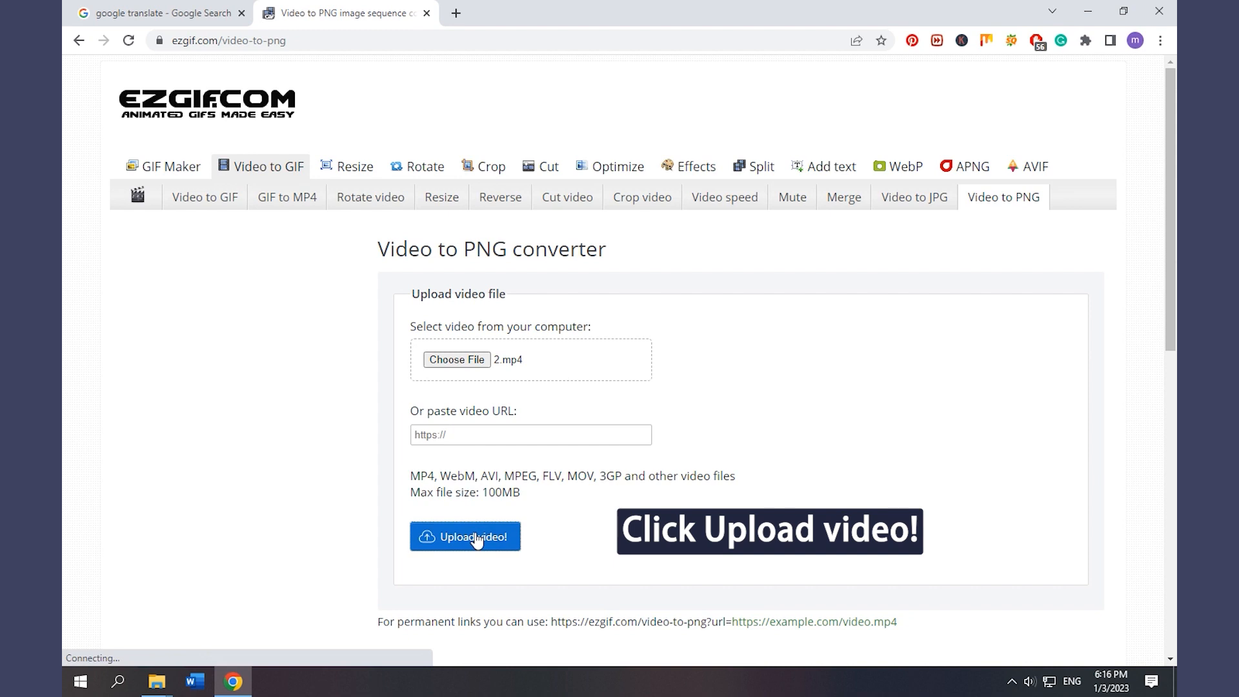
left_click(465, 537)
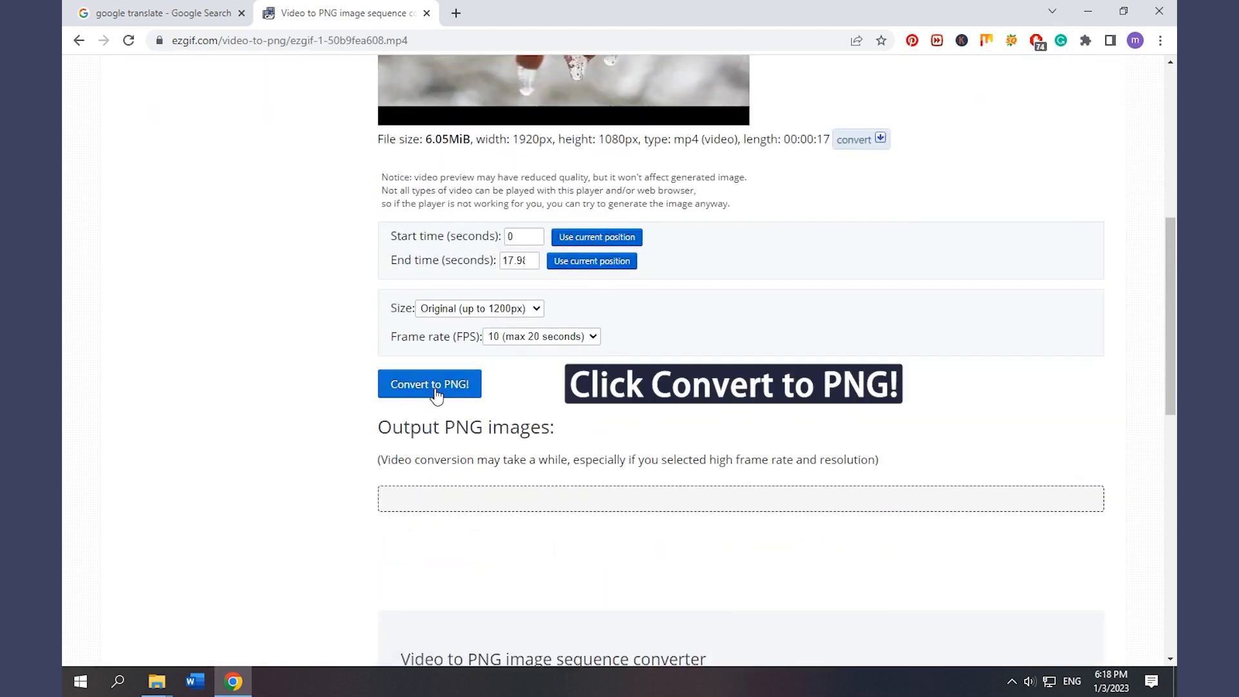
Convert 2.mp4 into PNG frames and download them as a ZIP
left_click(428, 384)
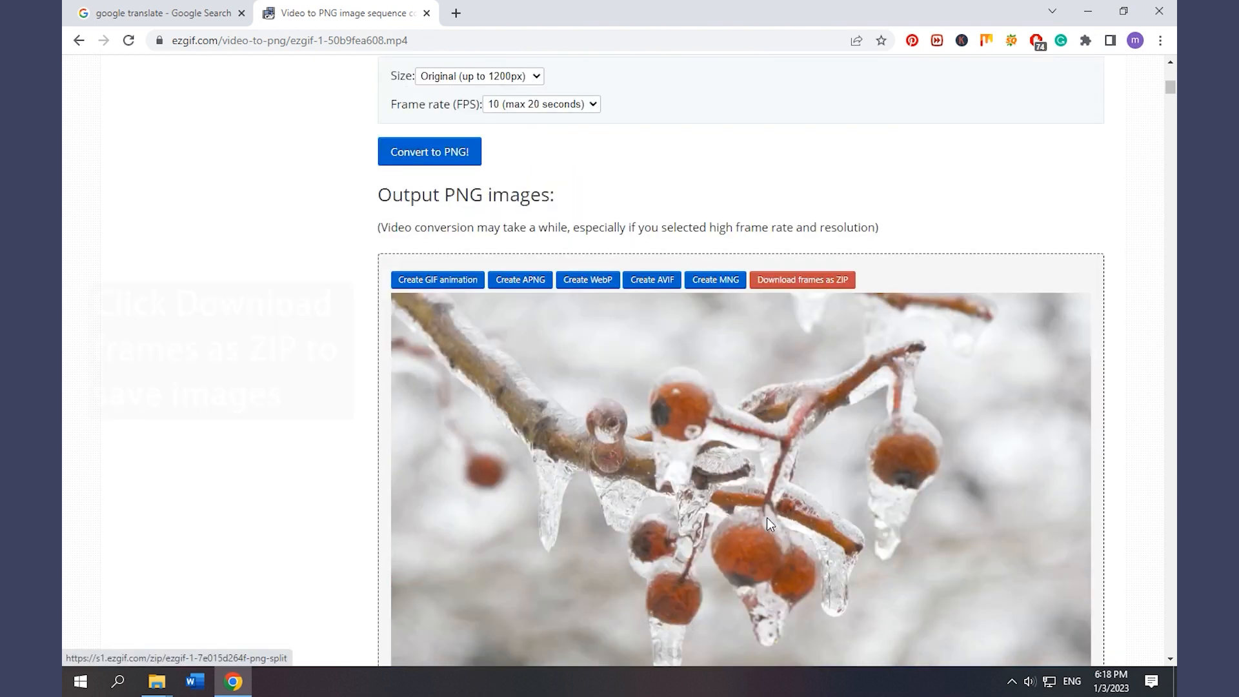
scroll("down", 3)
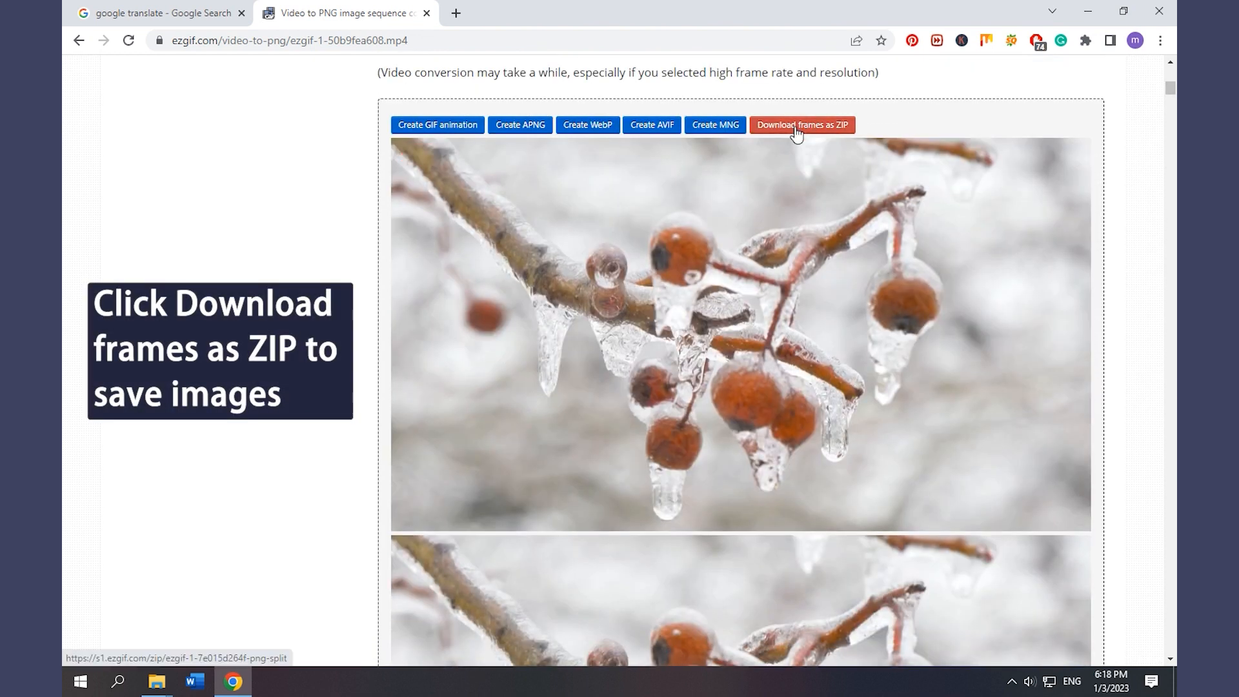
left_click(801, 125)
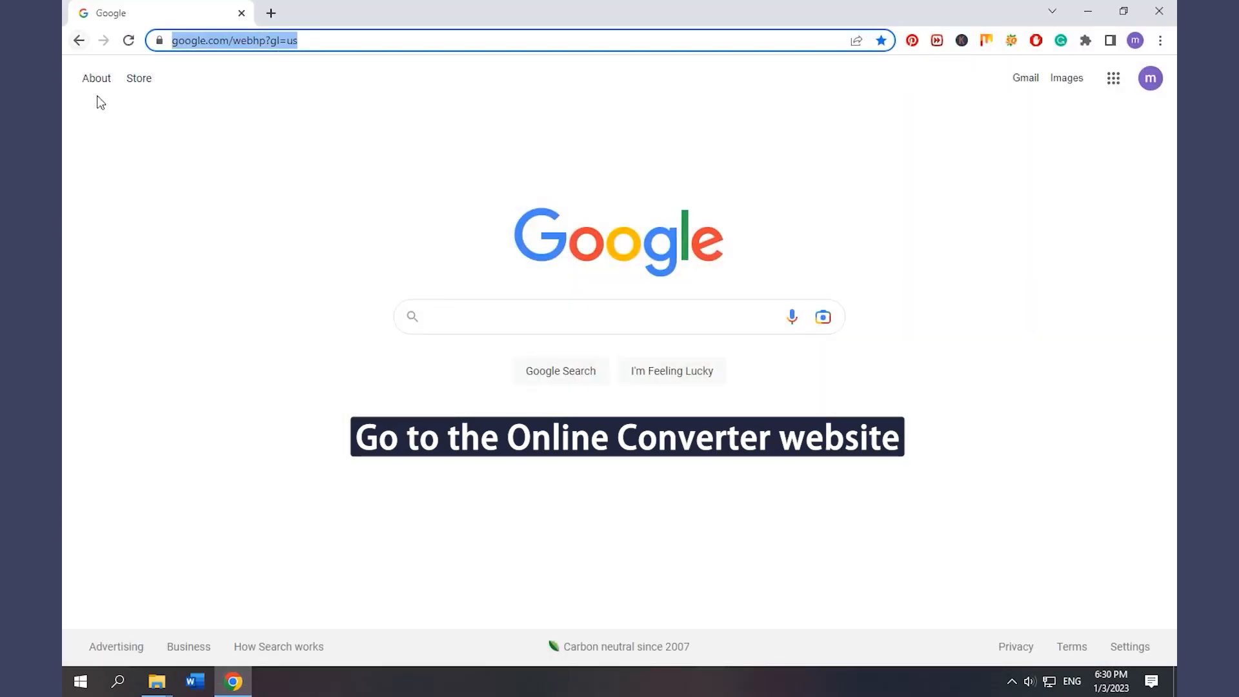
Go to onlineconverter.com and reach the Image Converter's Video to JPG tool
type("onlineconverter.com")
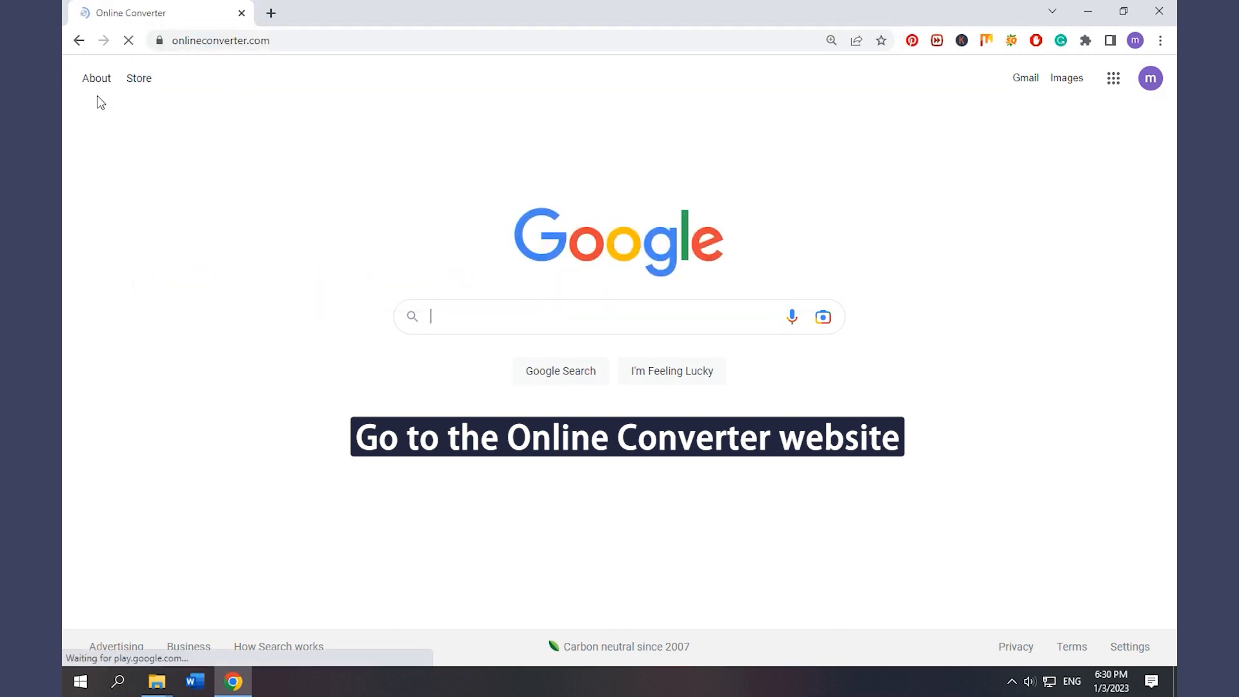
left_click(221, 40)
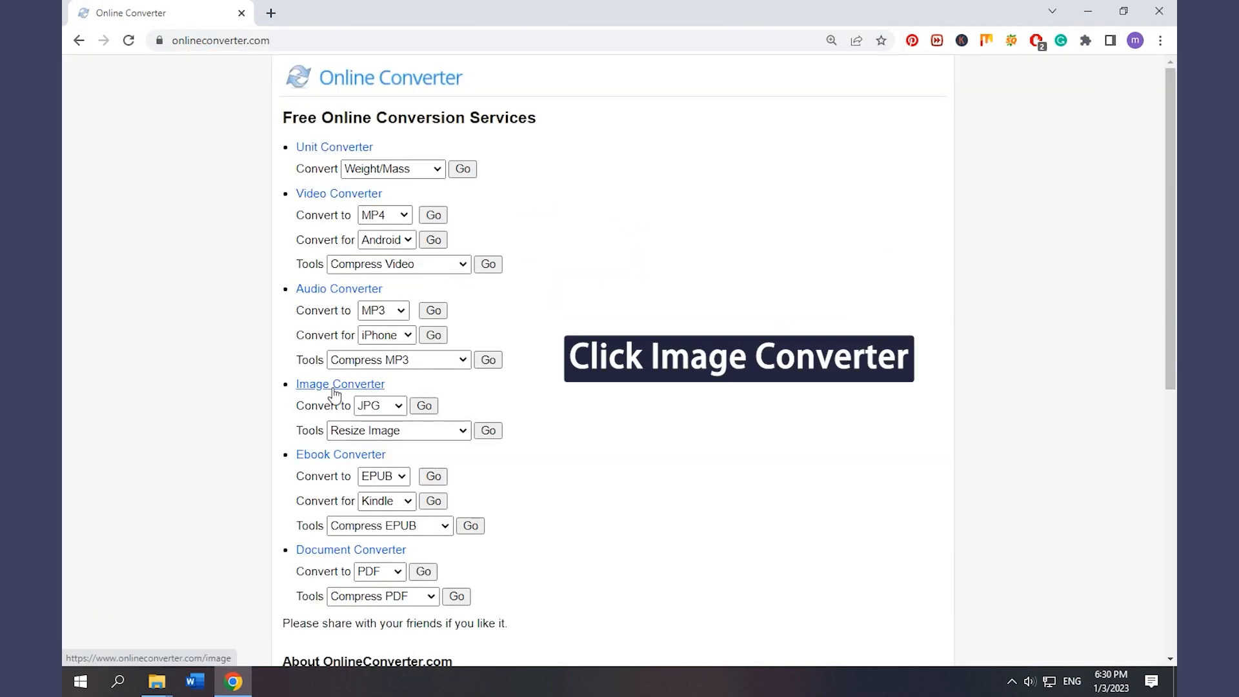
left_click(339, 383)
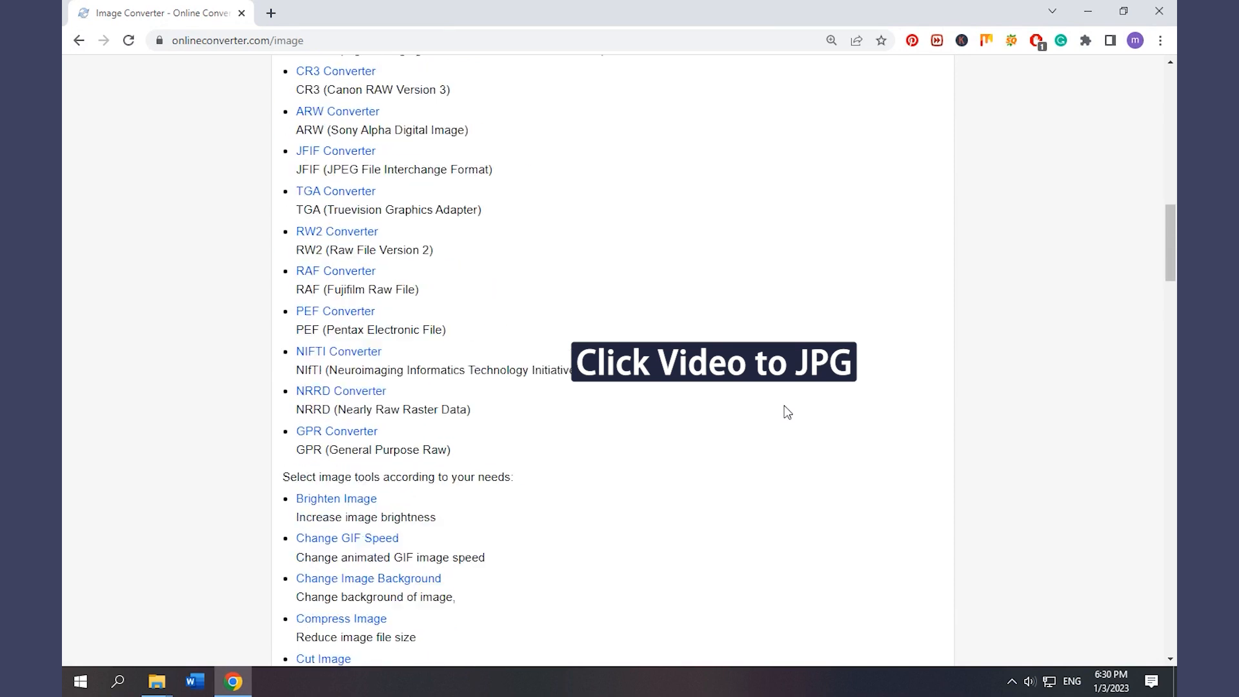
scroll("down", 3)
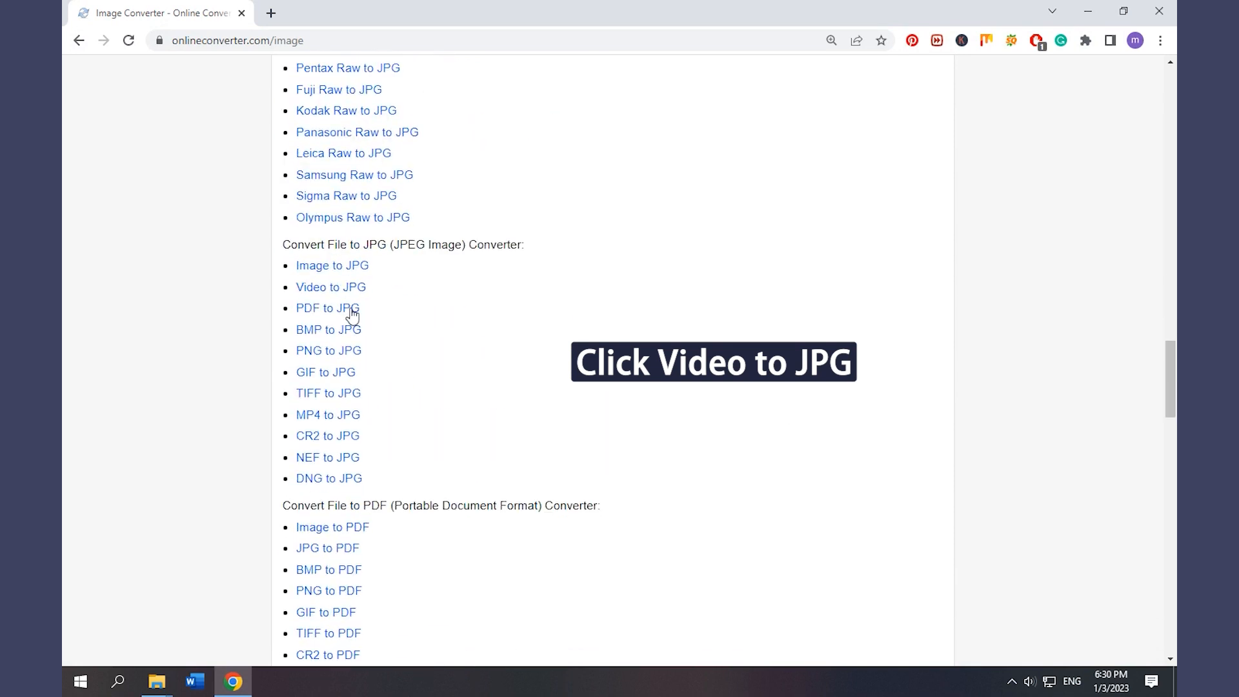
left_click(330, 286)
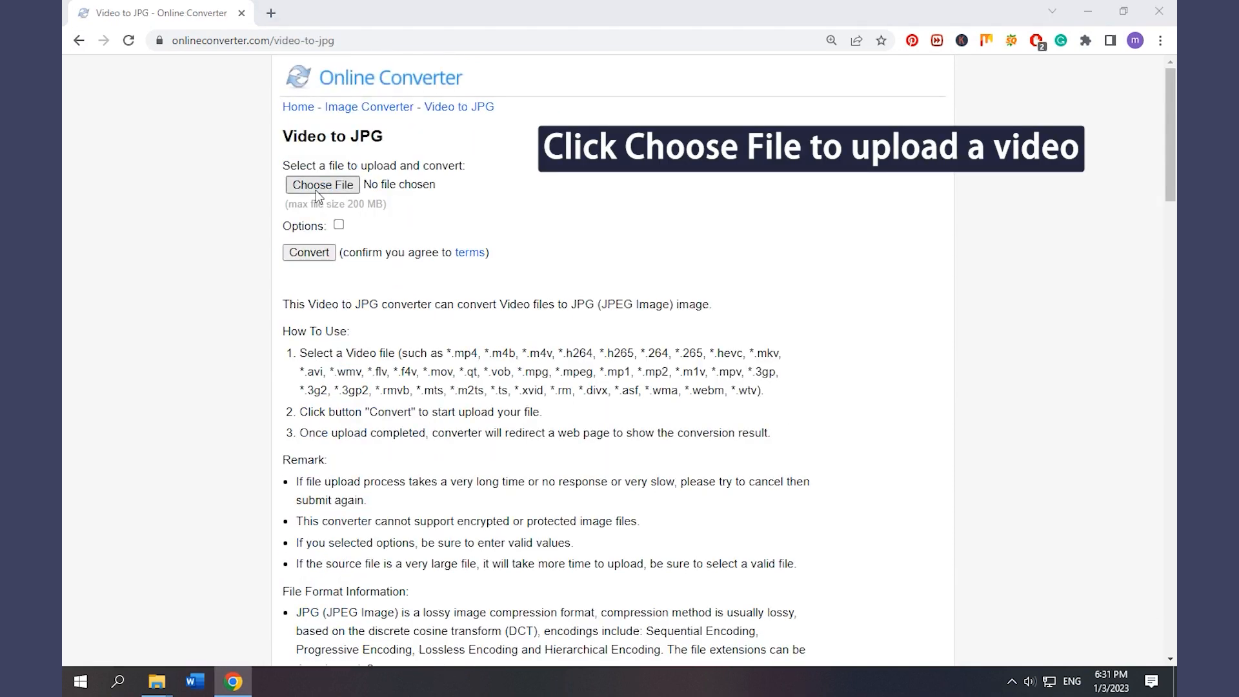
Upload 2.mp4, convert it to JPG images and download the resulting ZIP
left_click(322, 184)
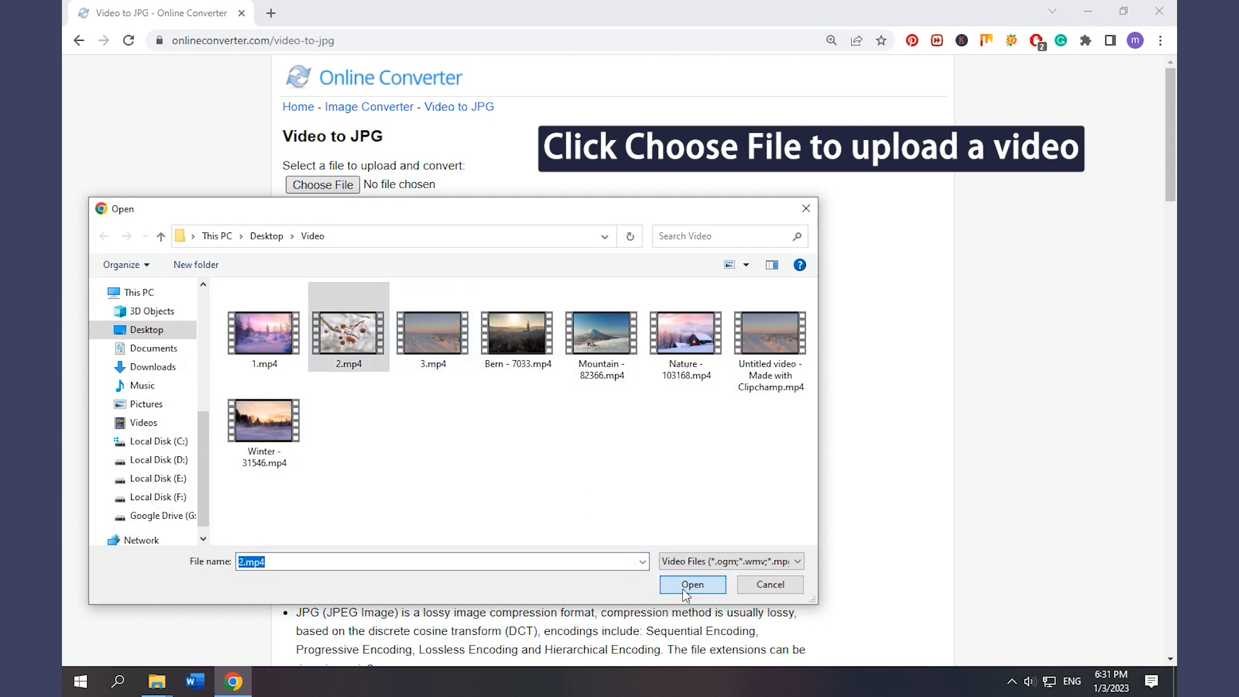
left_click(691, 584)
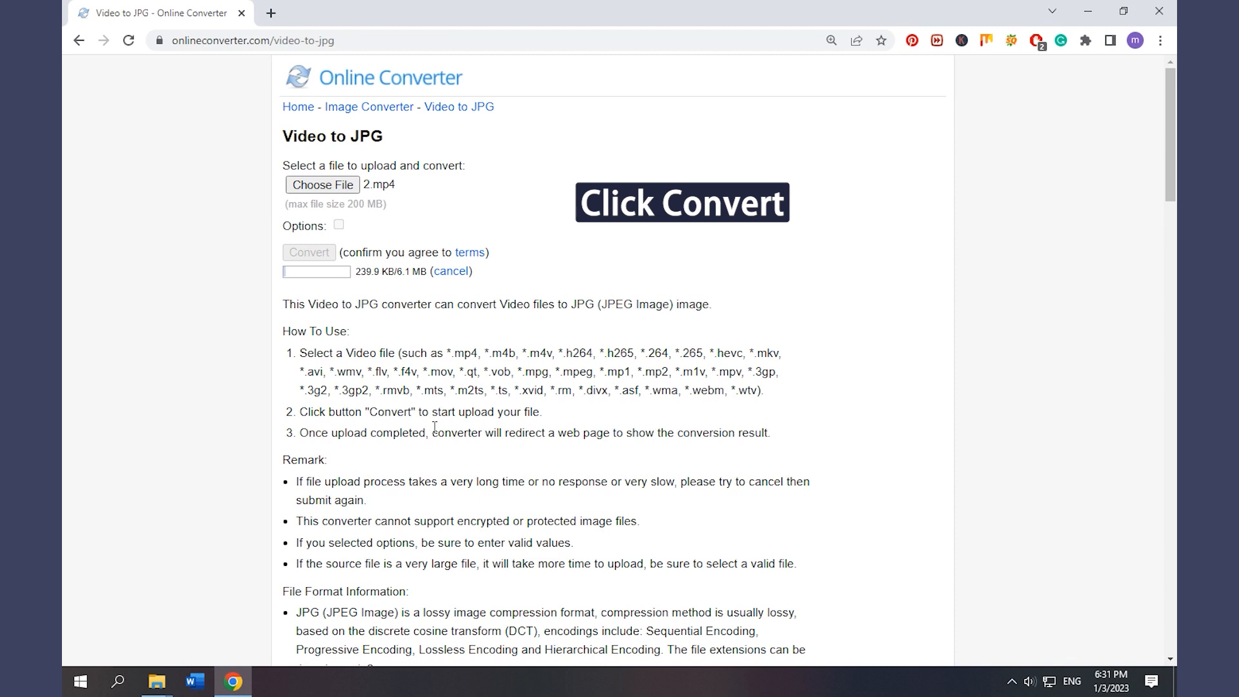
left_click(308, 251)
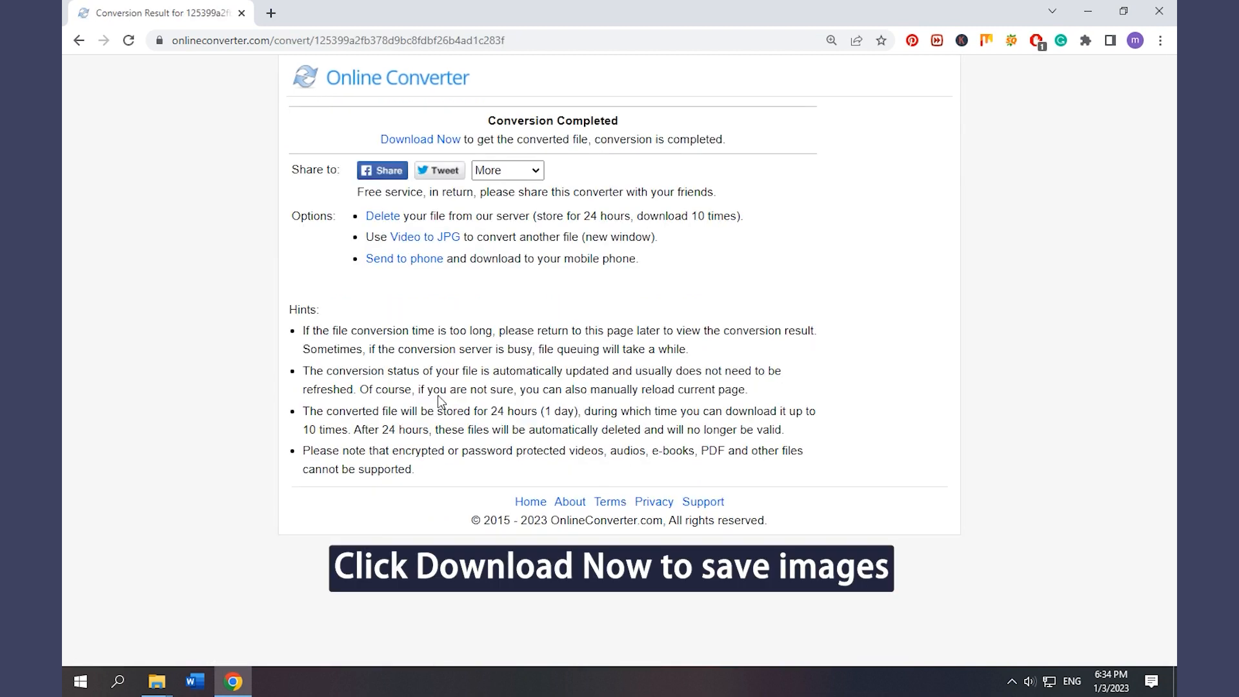
left_click(419, 140)
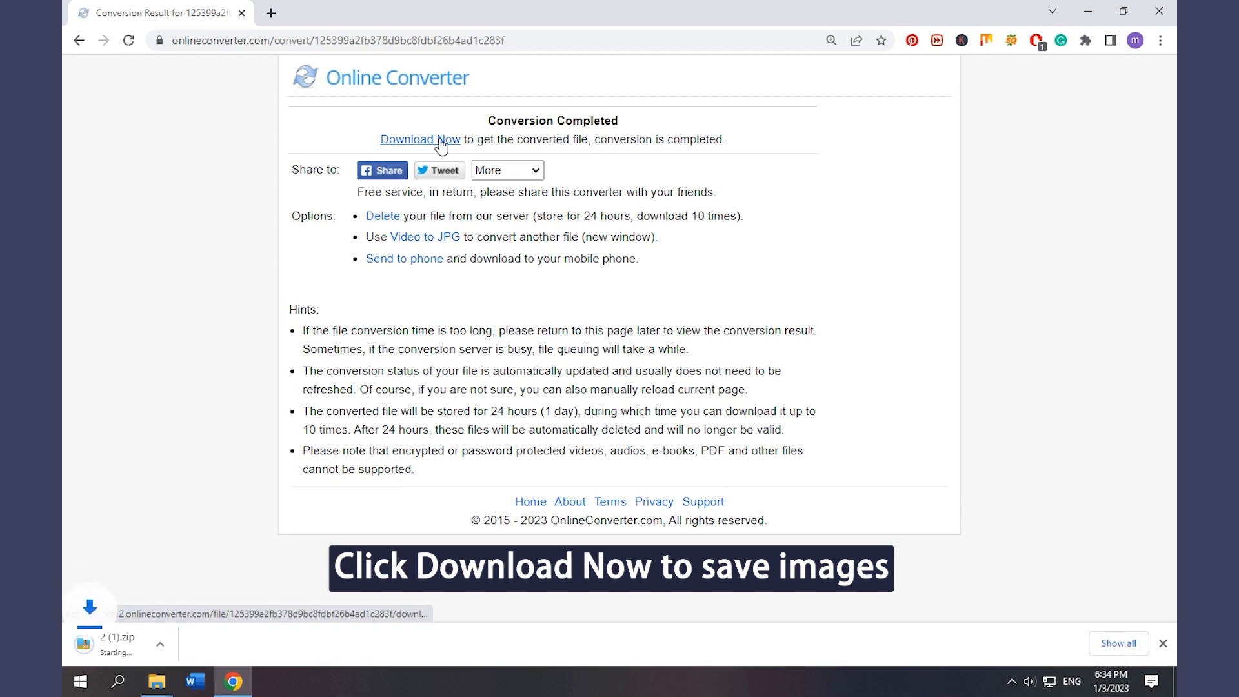
left_click(419, 140)
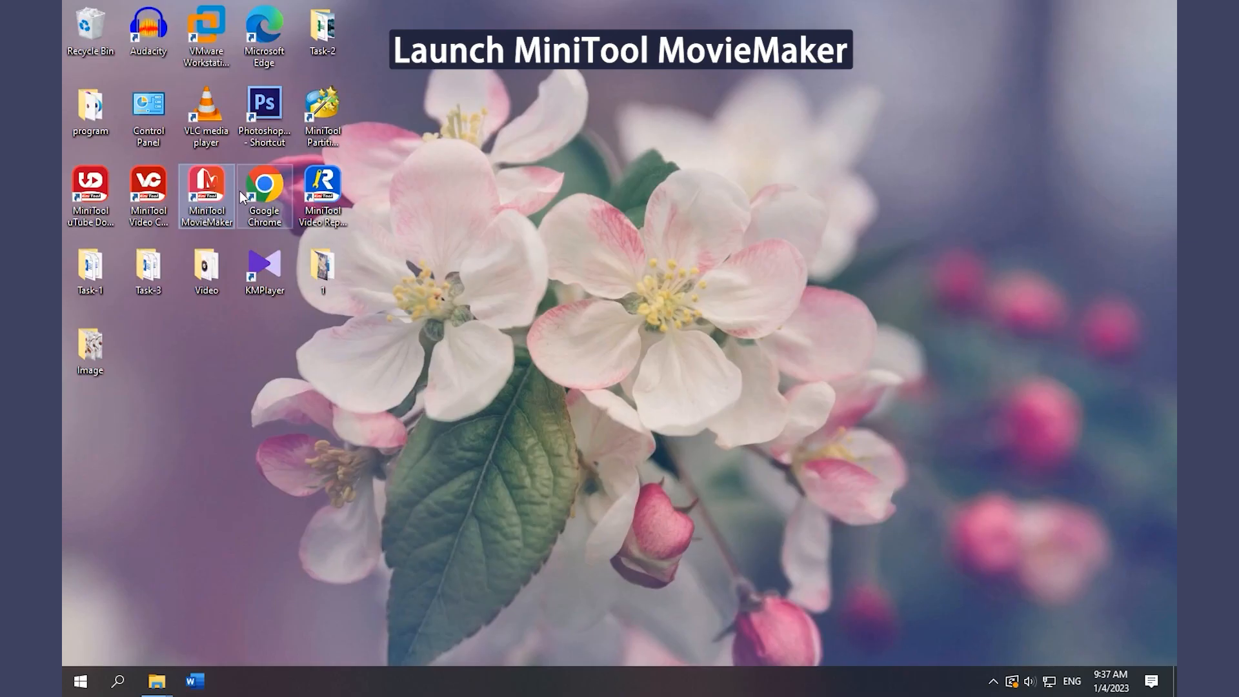
Launch MiniTool MovieMaker and dismiss its start window to begin a project
left_click(206, 190)
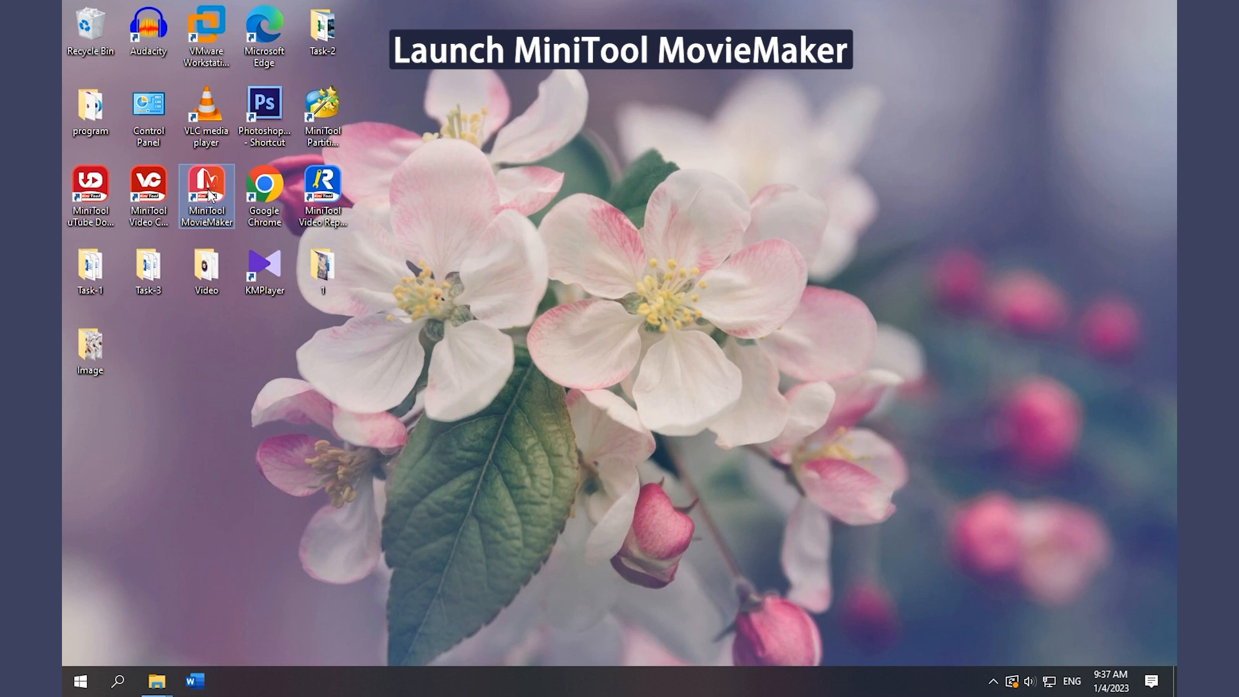
double_click(206, 189)
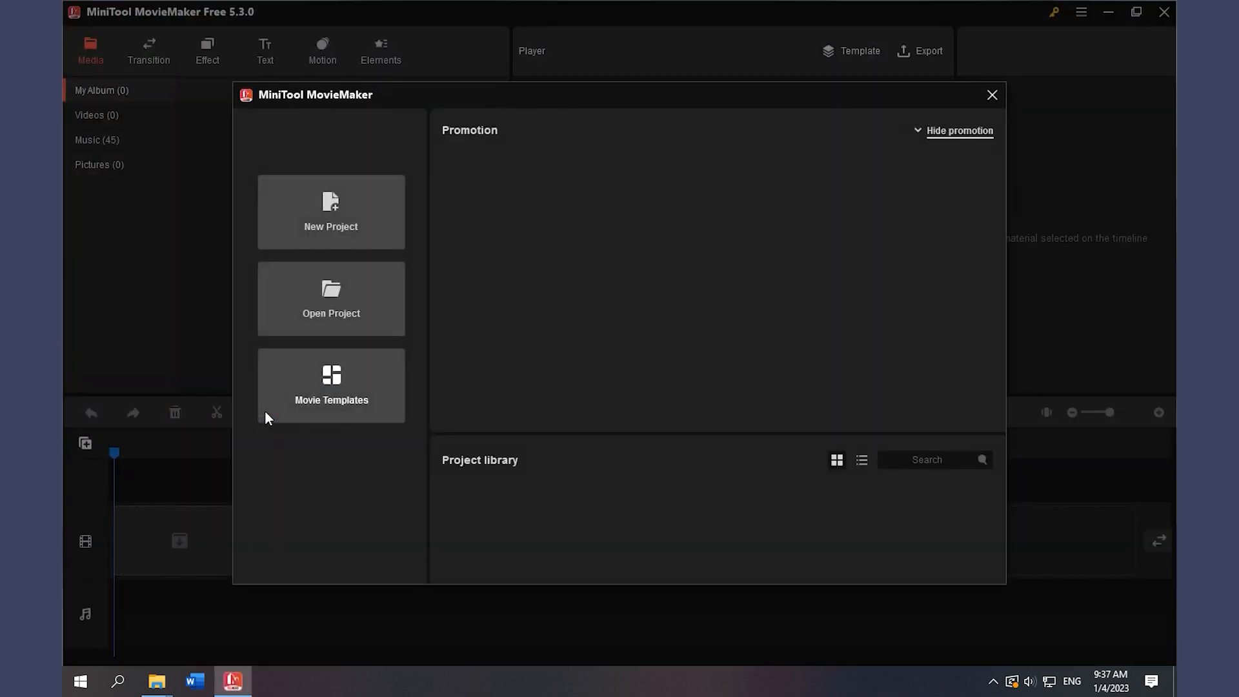
left_click(331, 212)
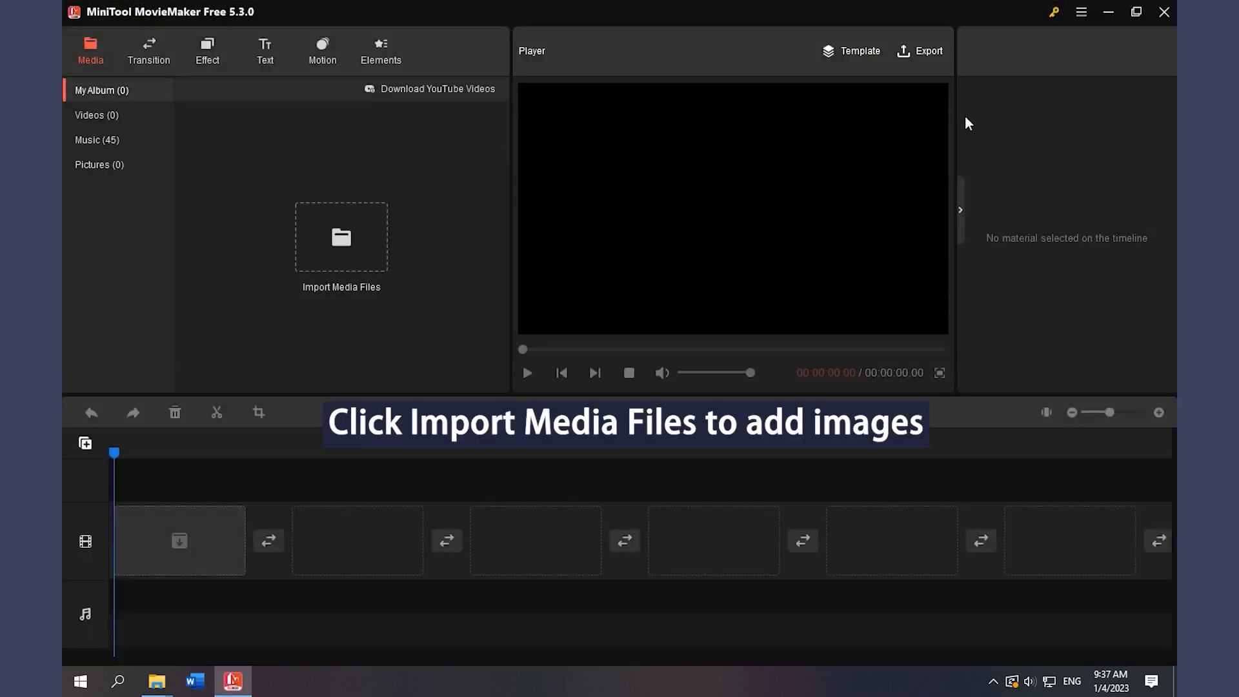
mouse_move(341, 237)
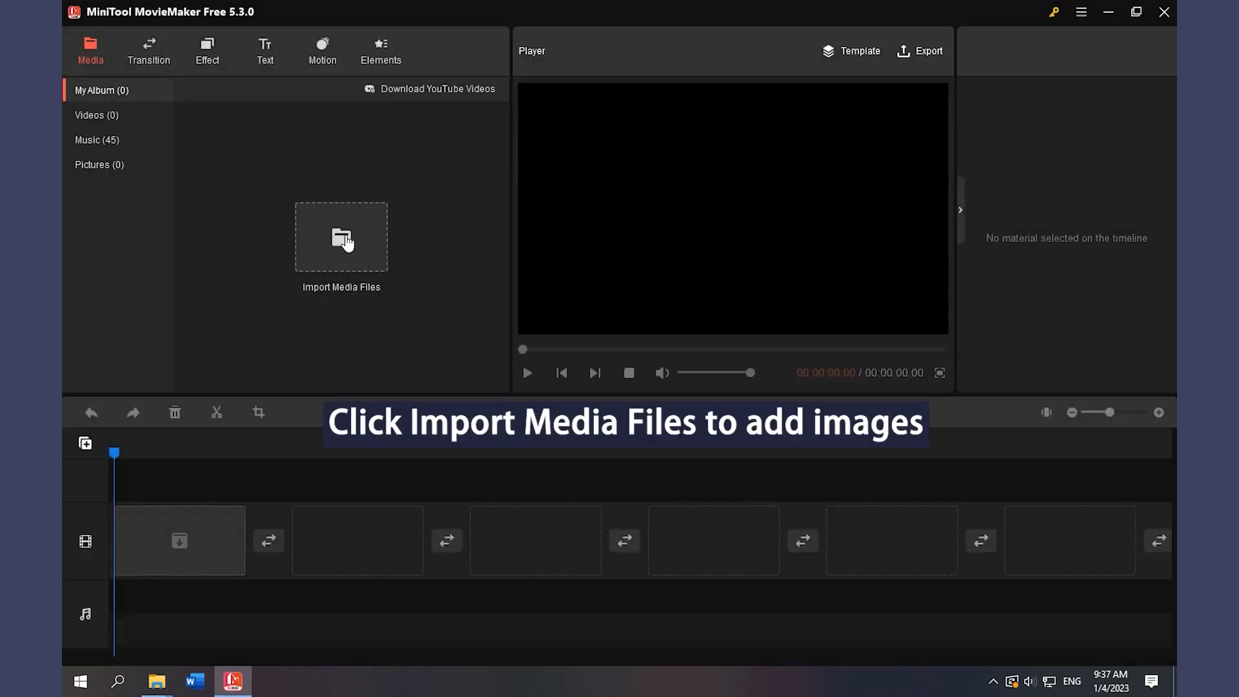
Import the nine JPG frames 0001-0009 and add them in order to the timeline
left_click(341, 238)
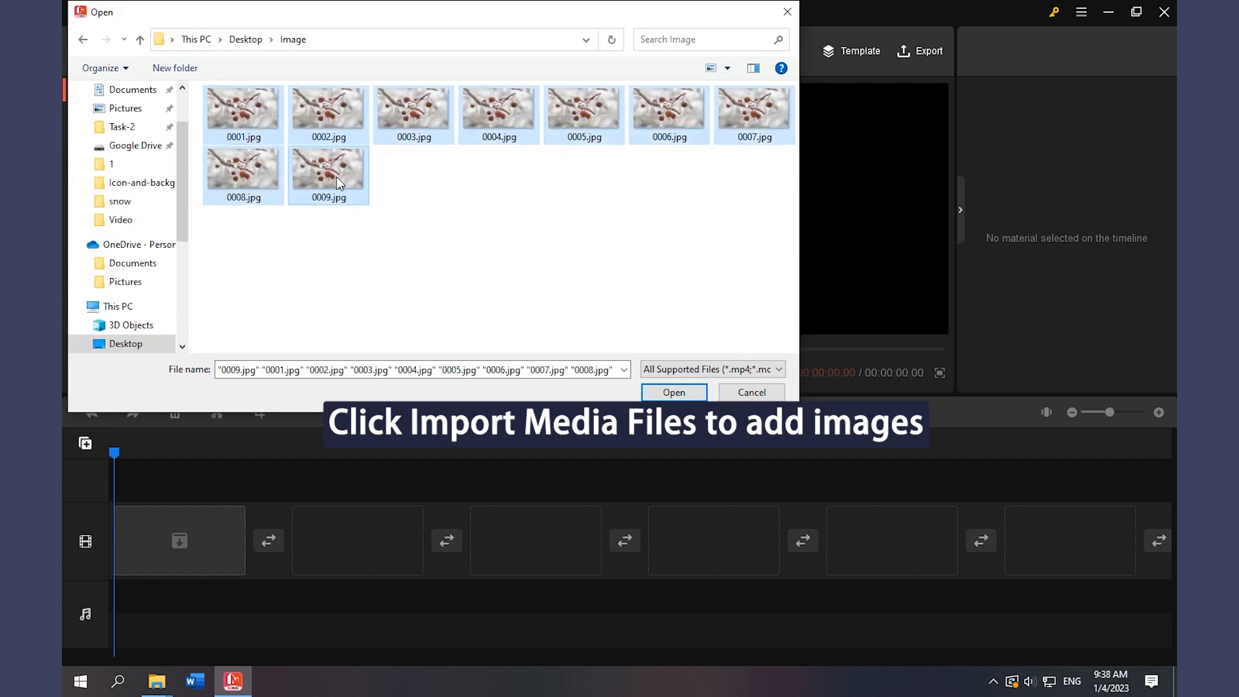
left_click(674, 393)
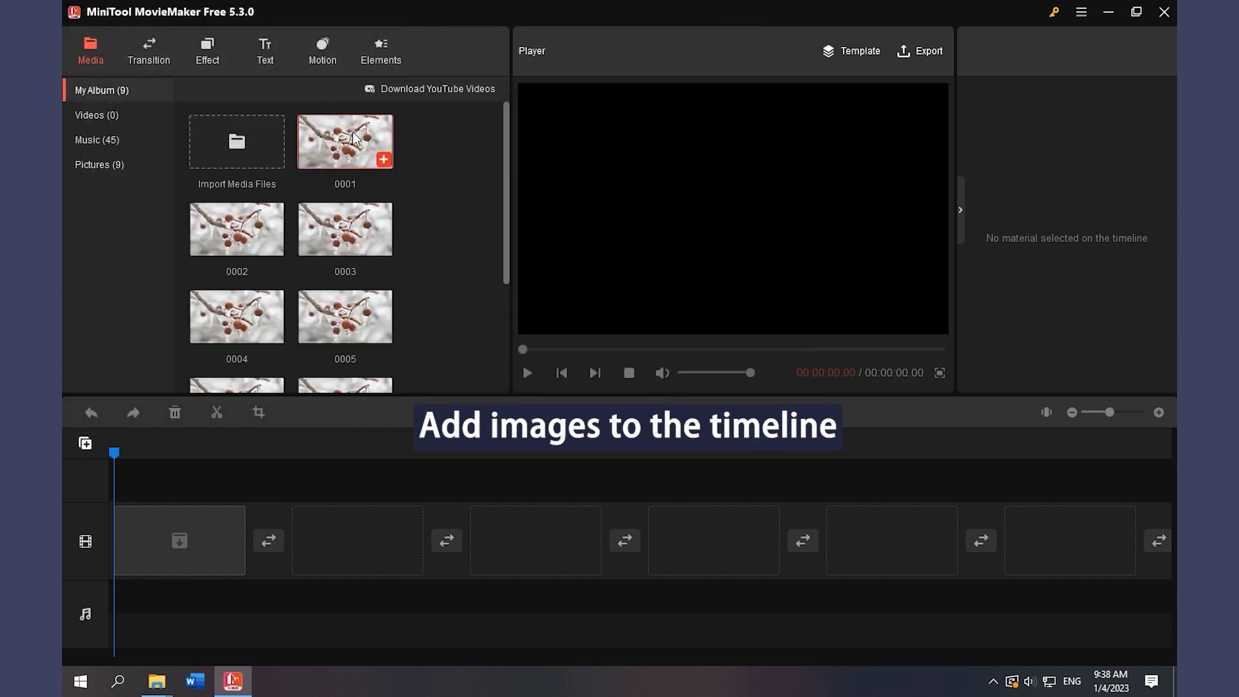
scroll("down", 3)
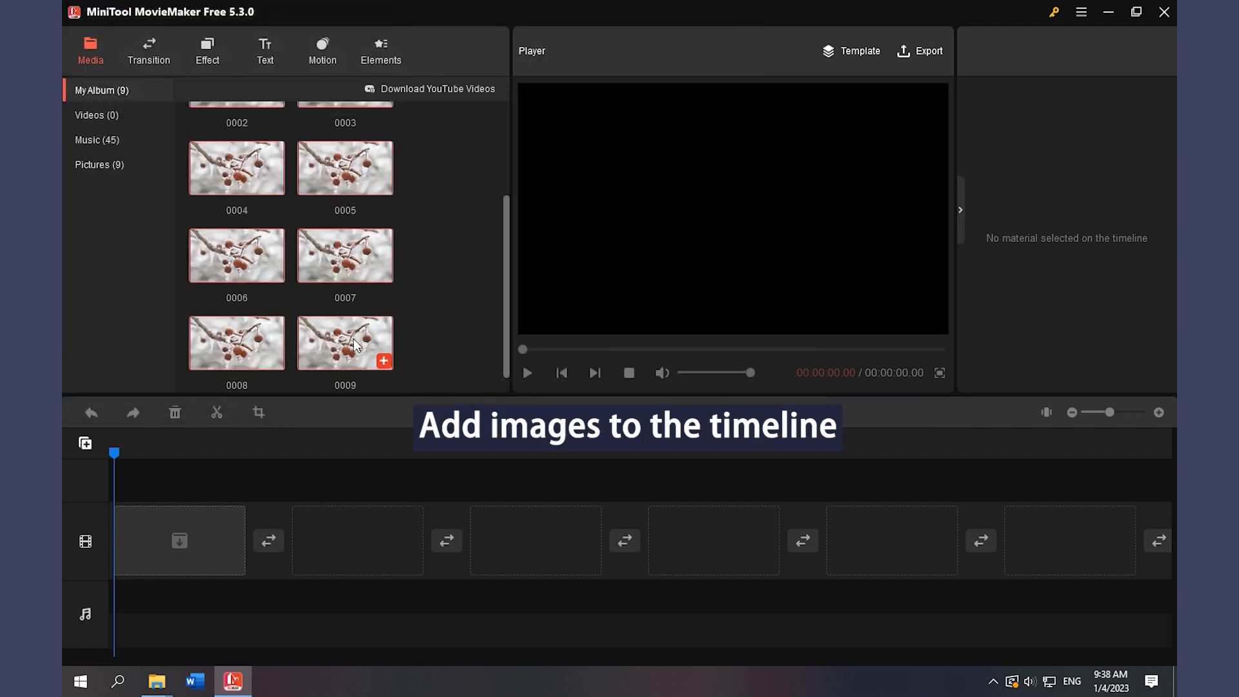
left_click(384, 361)
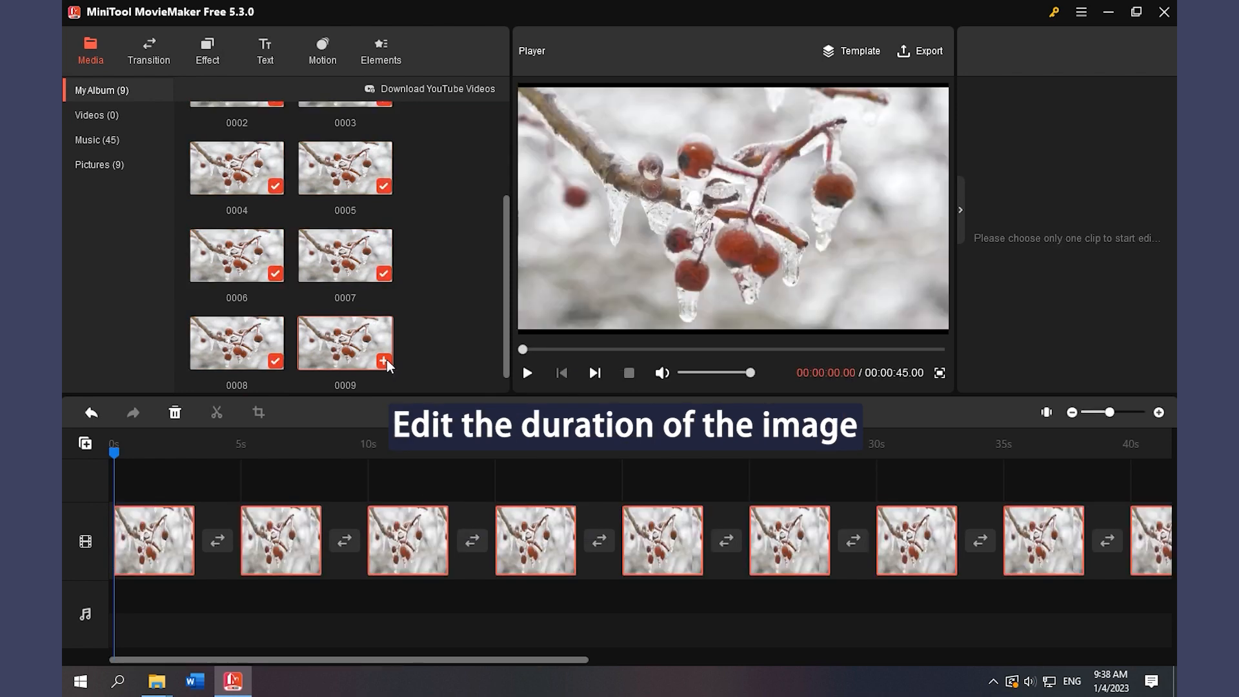
Set the first clip's duration to 3.8 s and apply it to all images, then show the Motion panel
left_click(154, 541)
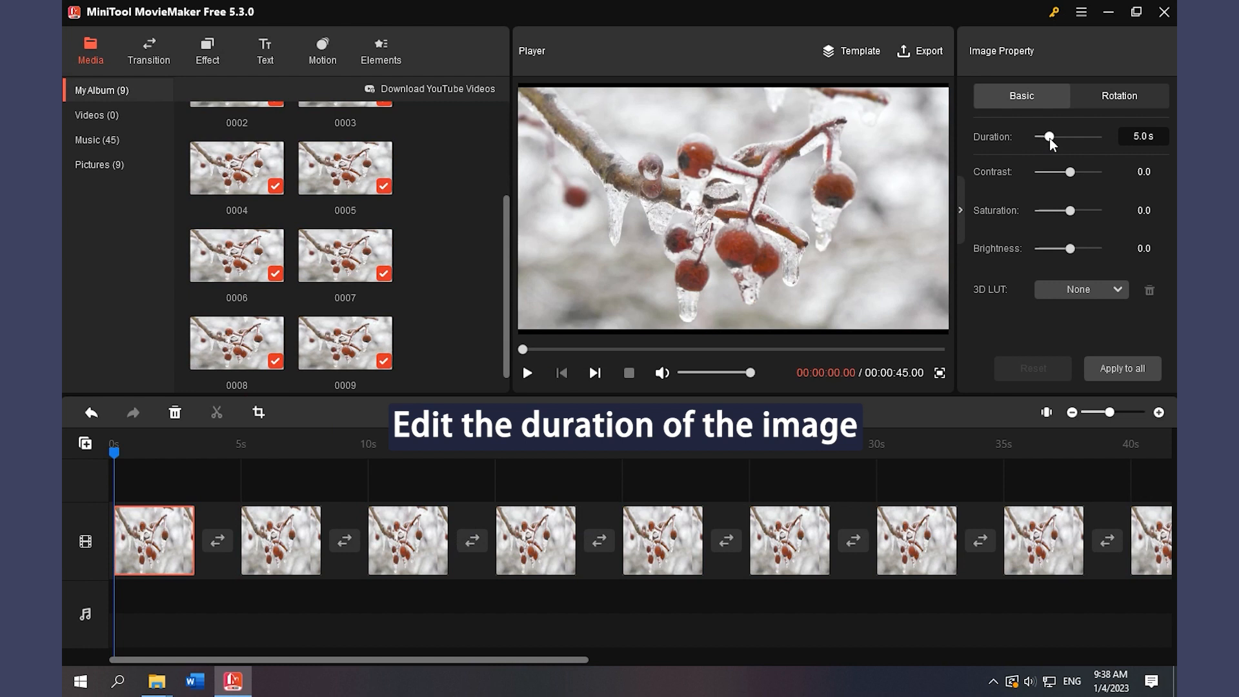
left_click_drag(1048, 136, 1046, 137)
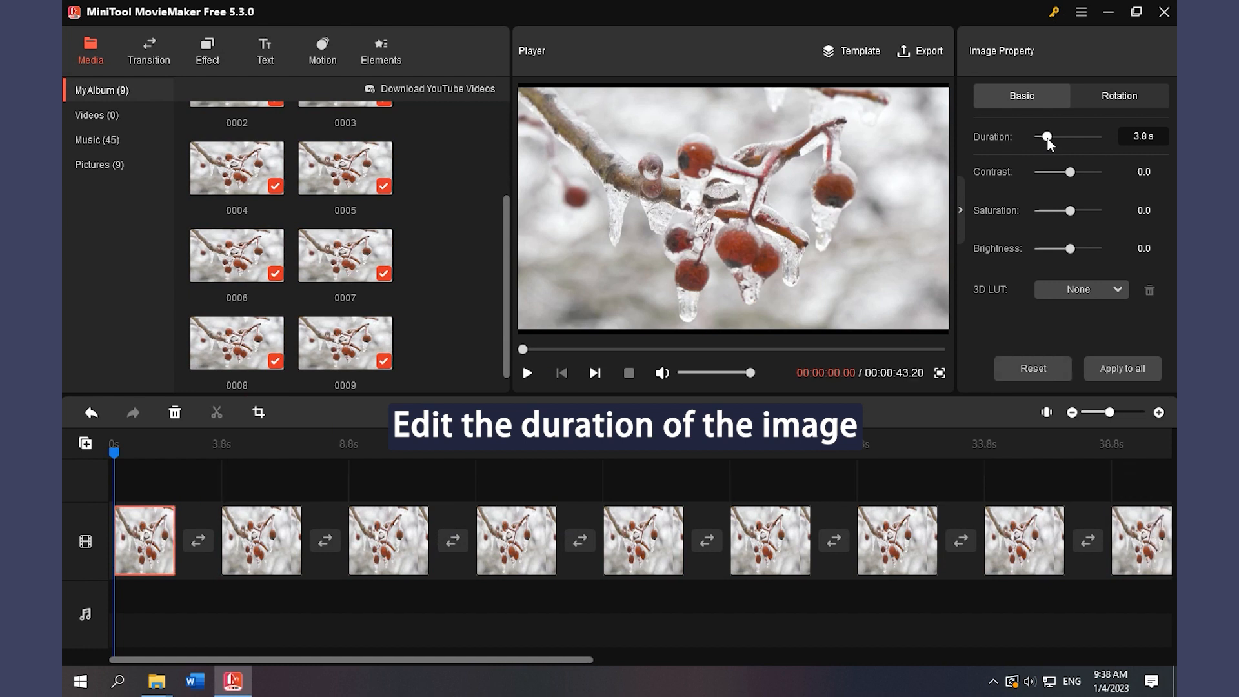
left_click(1121, 369)
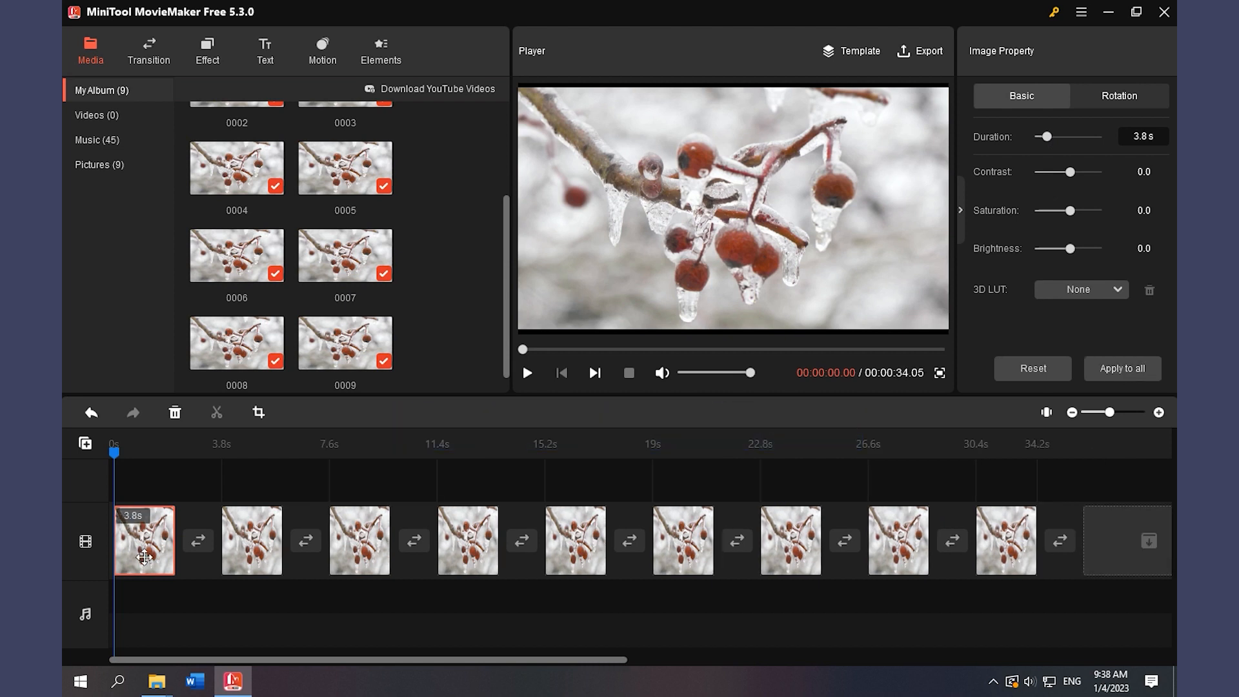
left_click(321, 50)
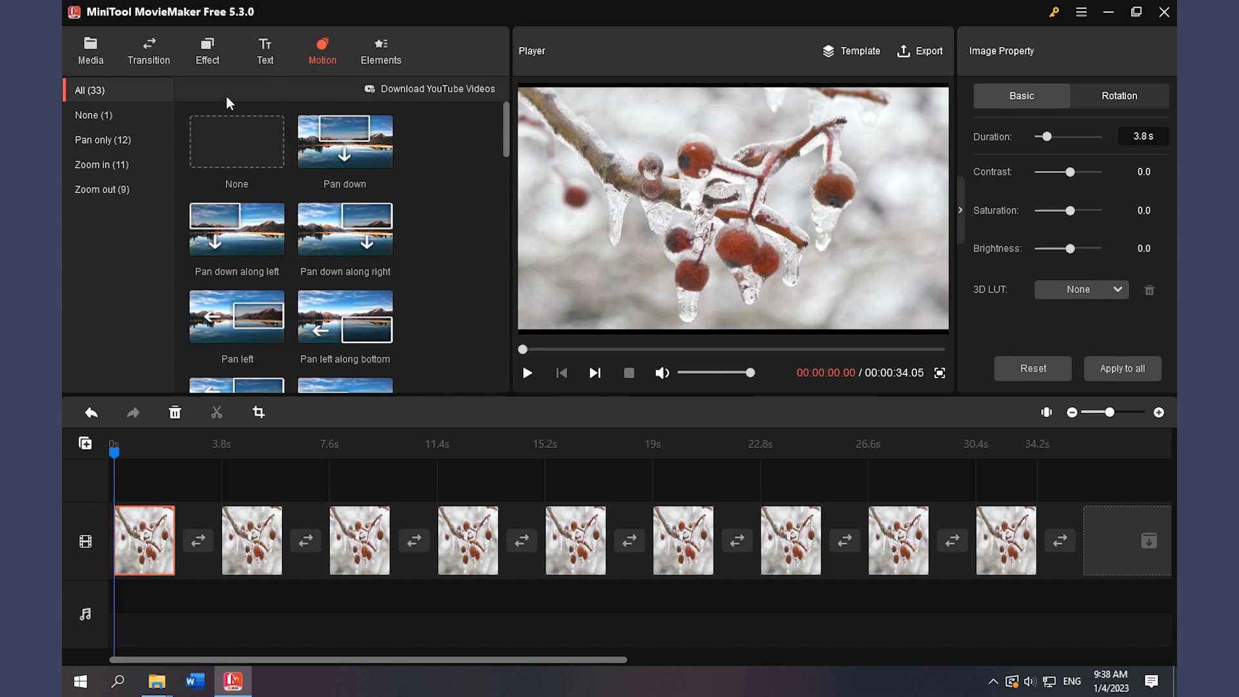
Apply the Pan down along right motion to every image and preview the playback
left_click(102, 139)
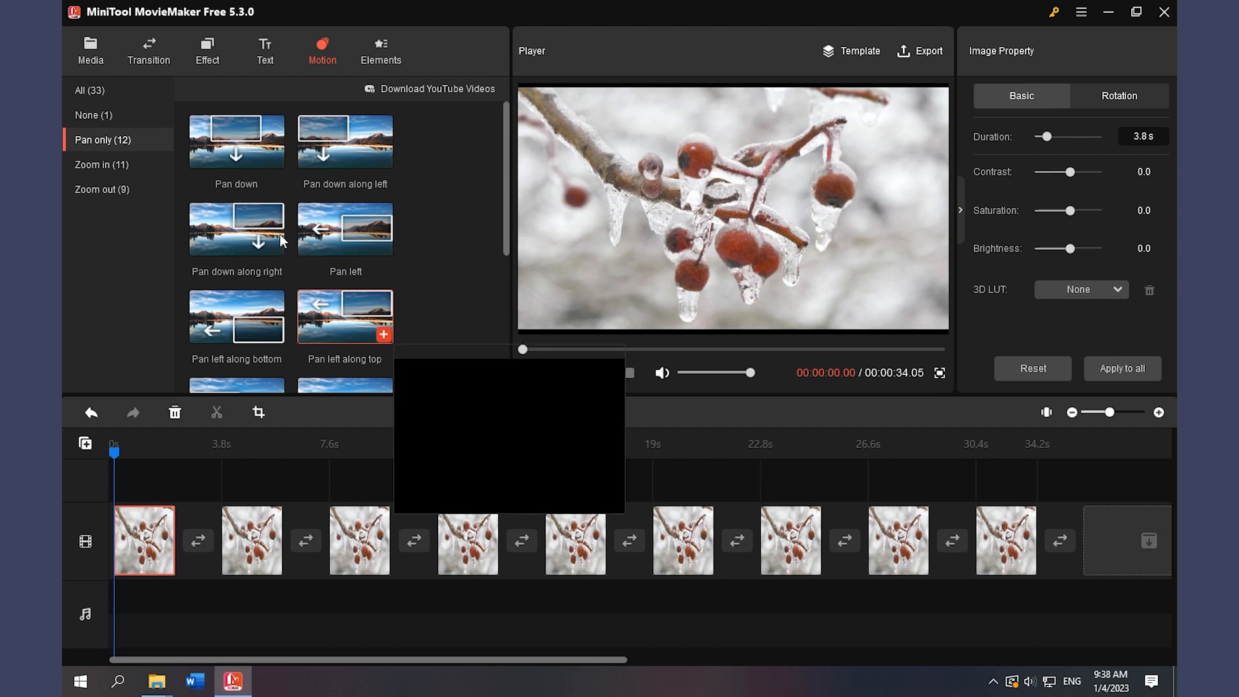
left_click(236, 229)
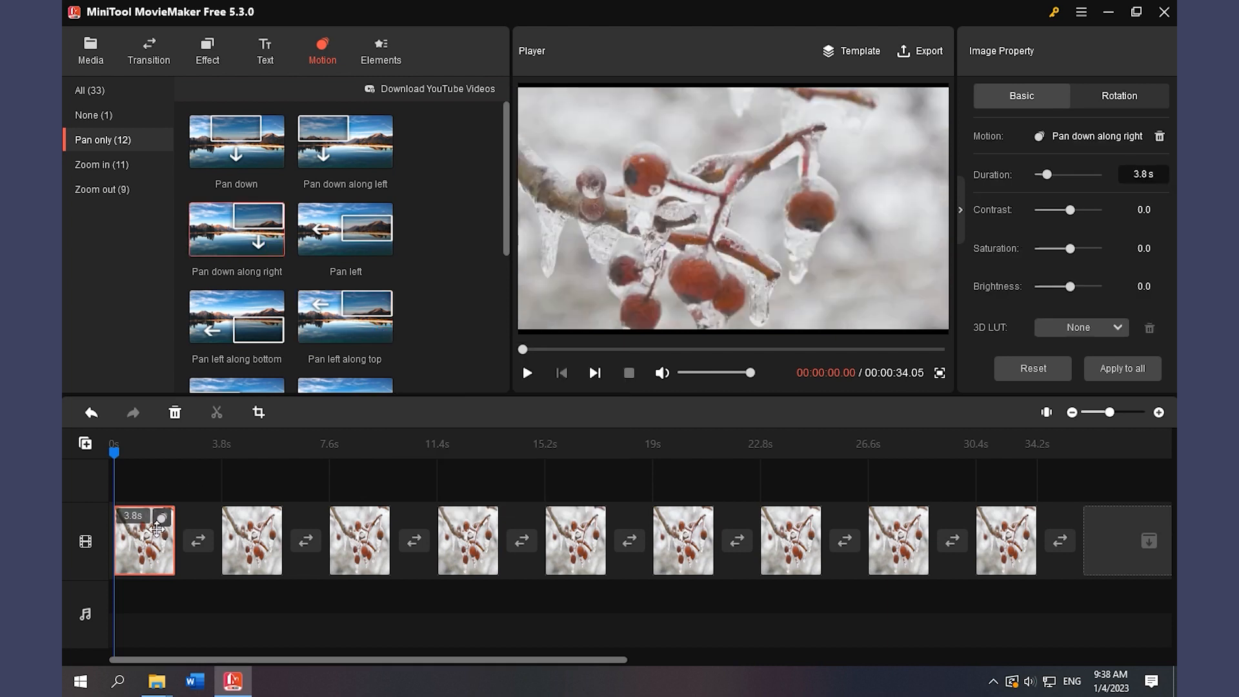
left_click(527, 373)
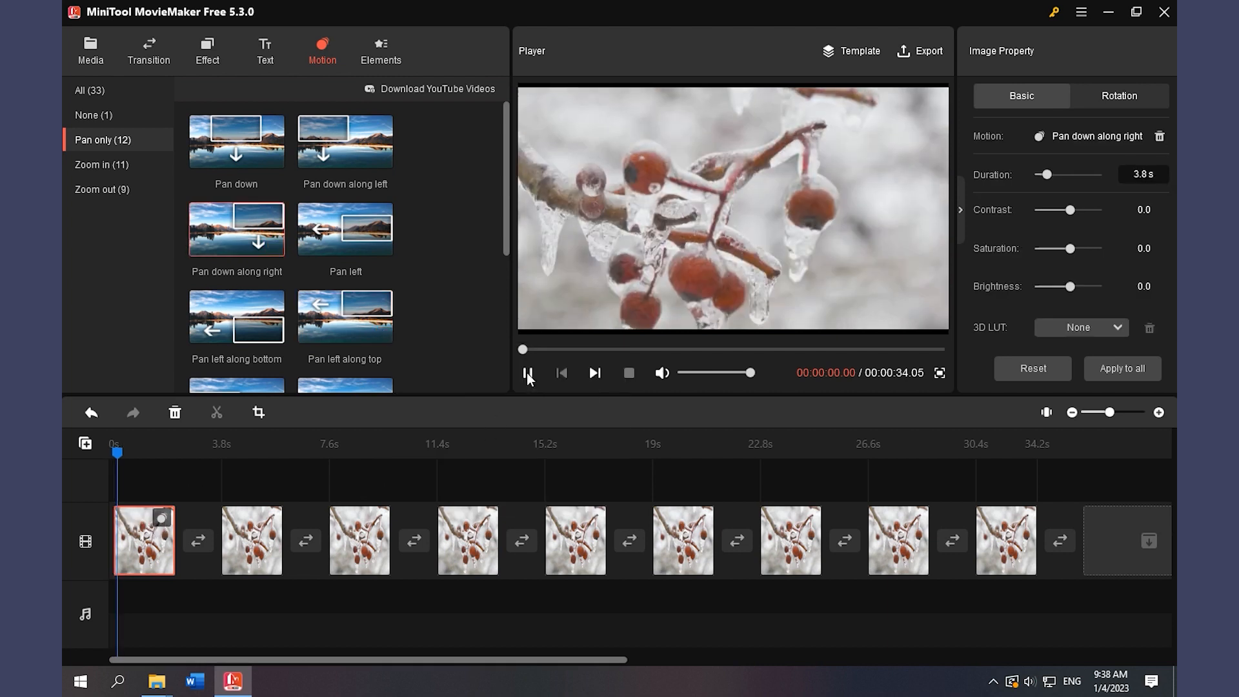
left_click(527, 372)
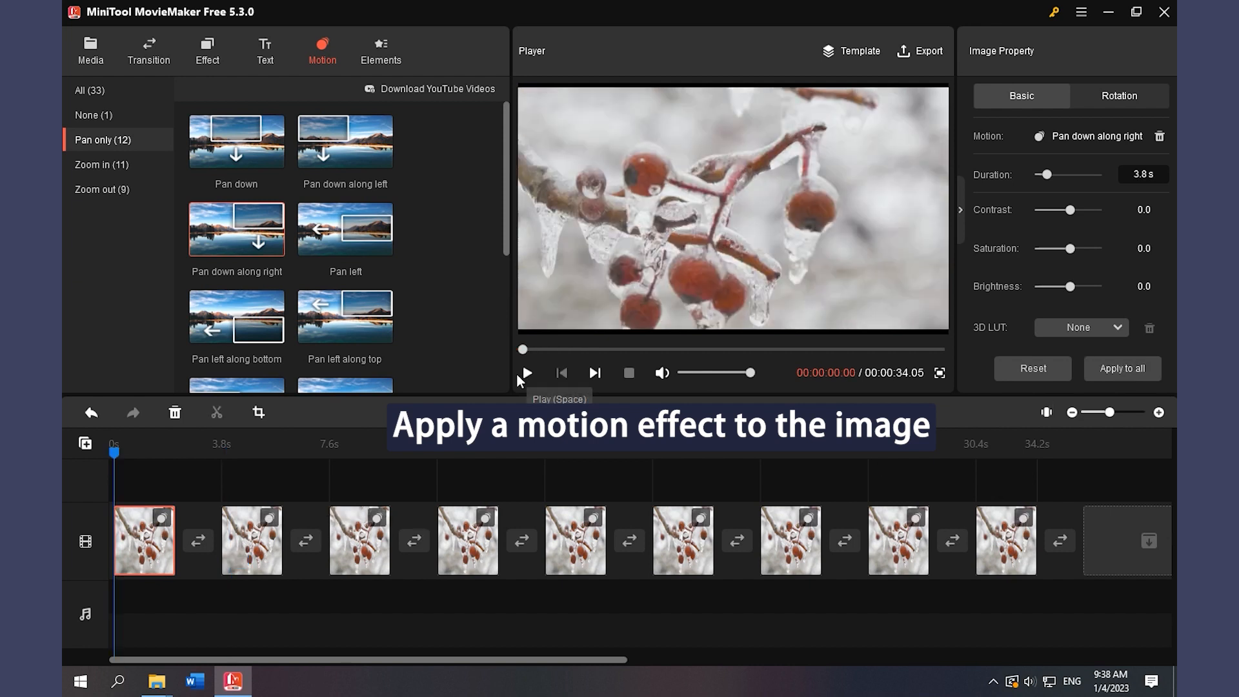
left_click(525, 372)
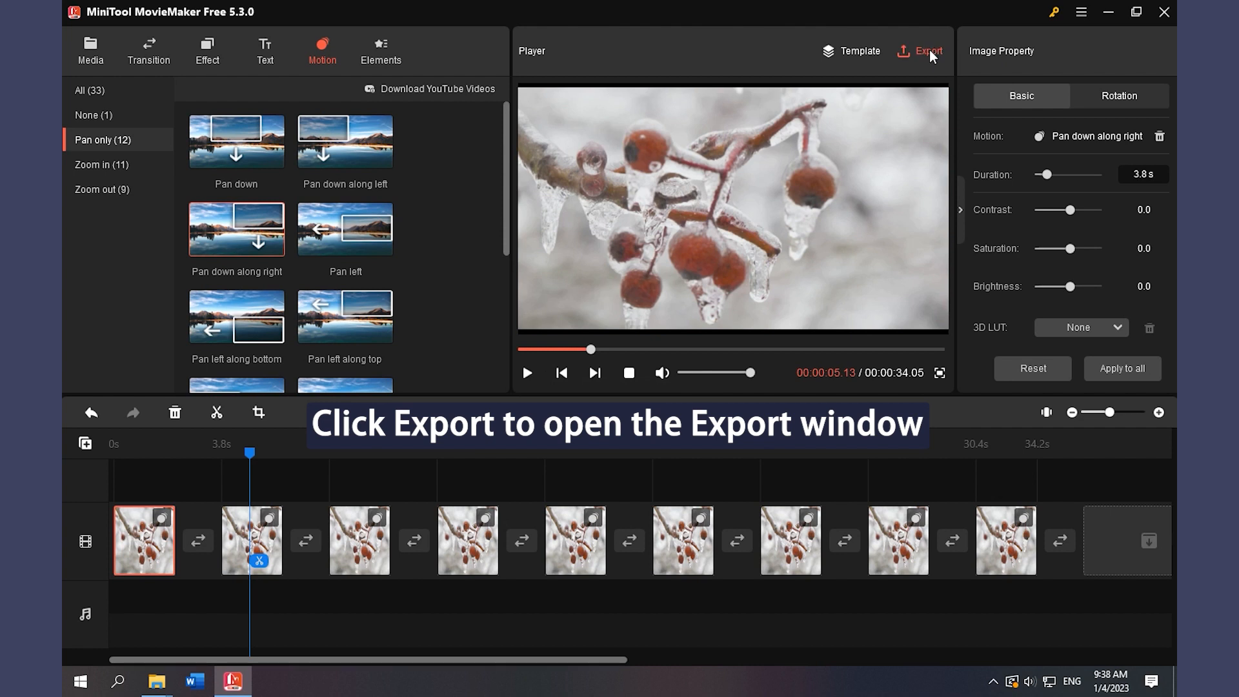
Open the Export window for the 34-second MP4 video
left_click(926, 51)
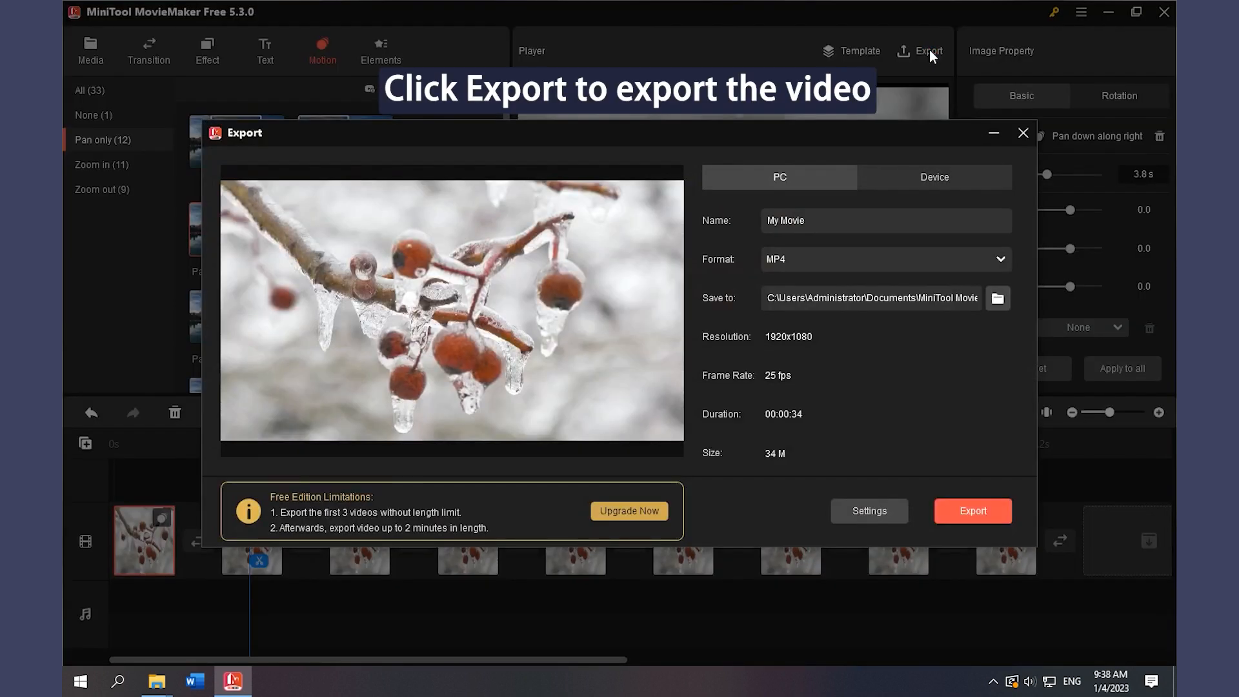